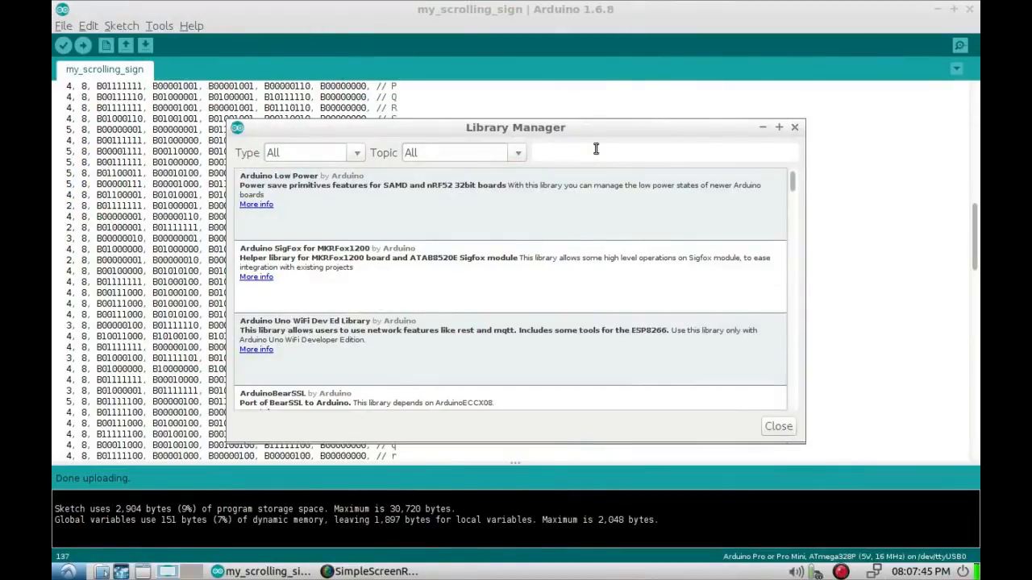
- Search libraries for 'rfid', confirm MFRC522 shows INSTALLED, and close Library Manager
left_click(596, 152)
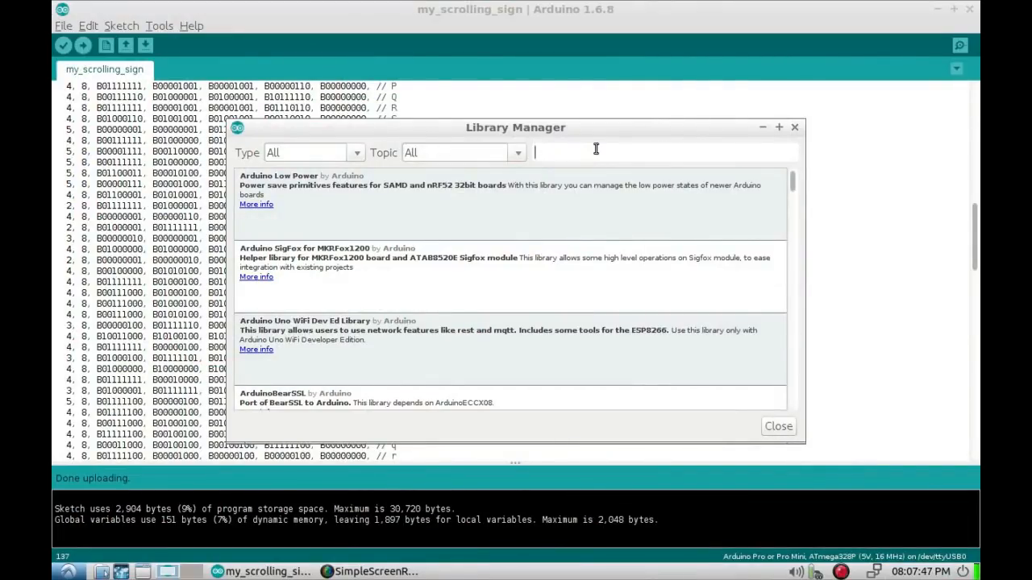
mouse_move(643, 146)
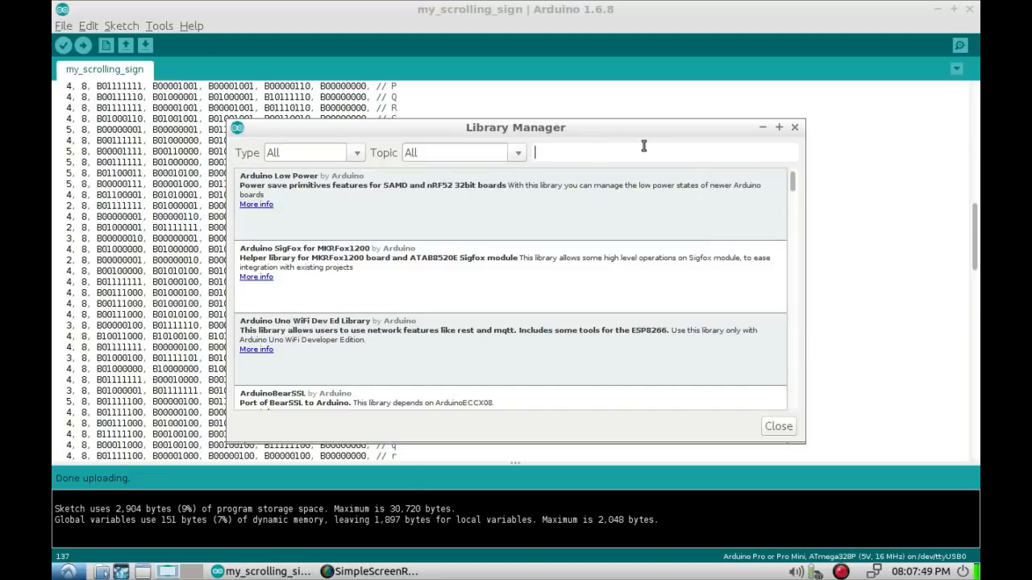
type("rfid")
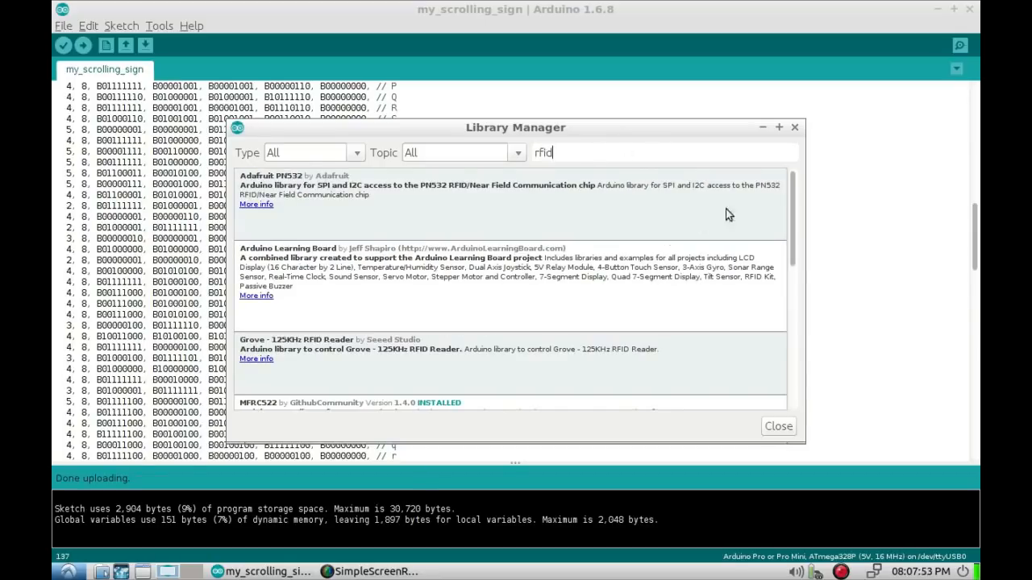
scroll("down", 3)
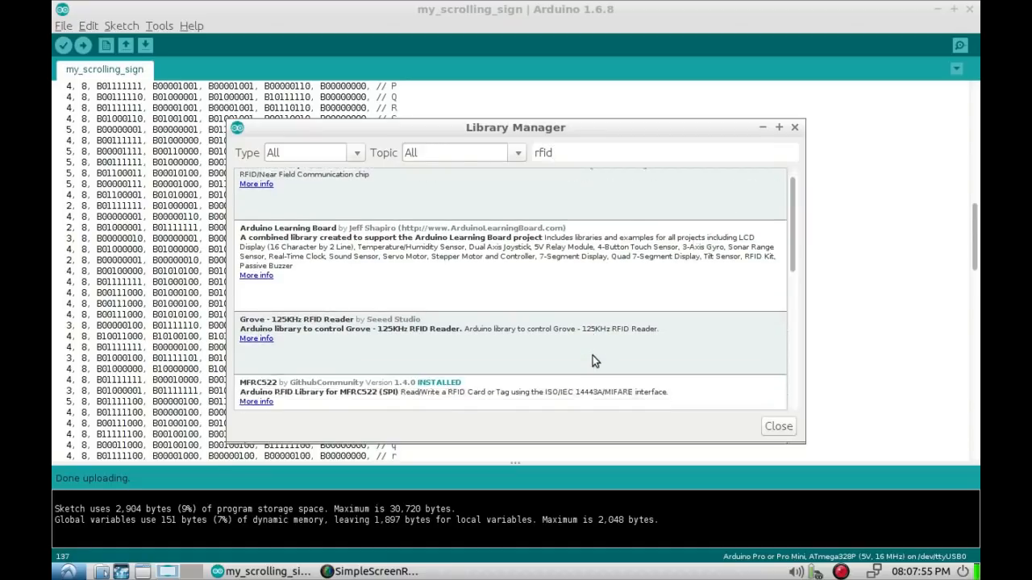
scroll("down", 3)
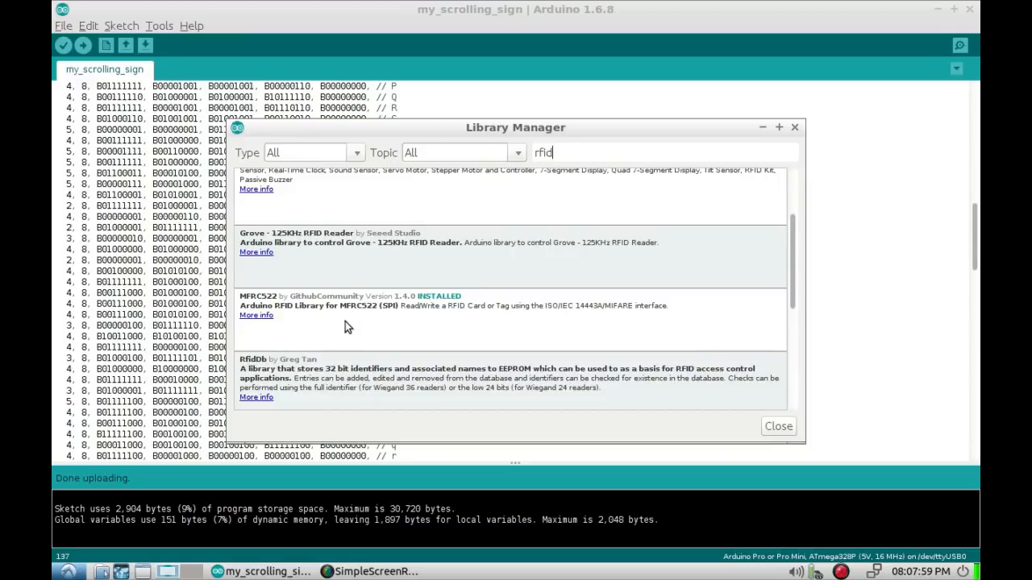
mouse_move(365, 318)
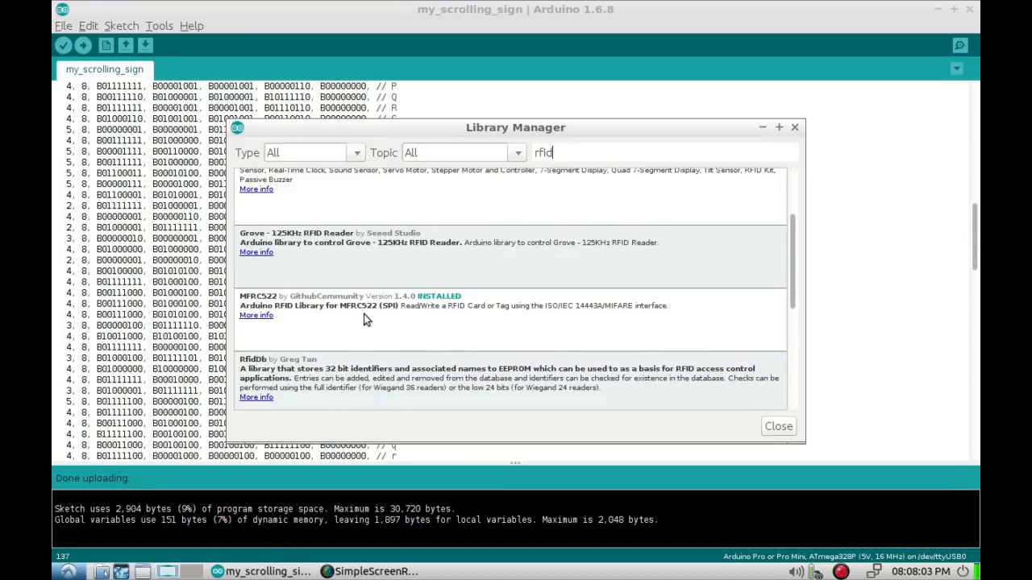
mouse_move(447, 327)
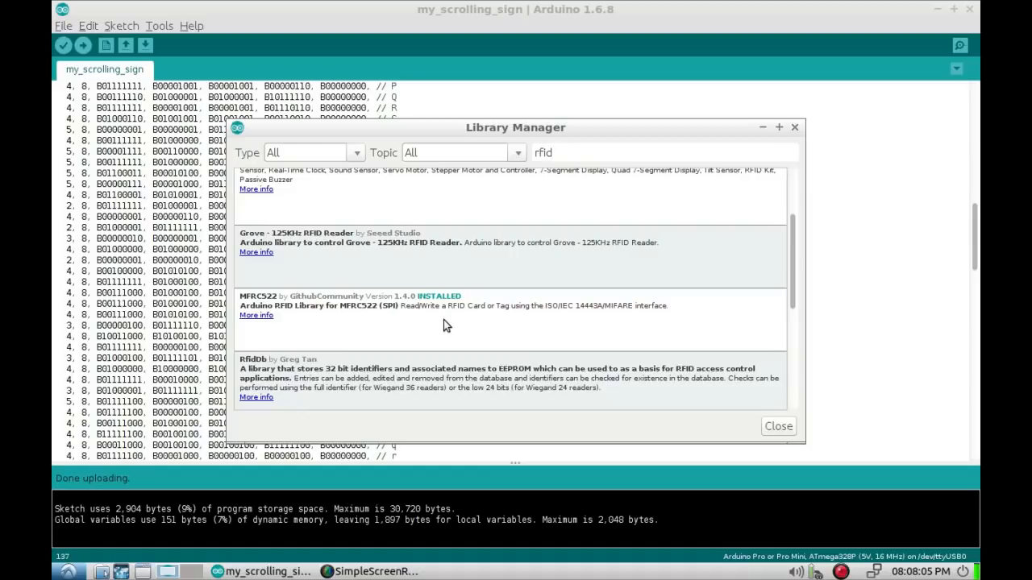
mouse_move(530, 326)
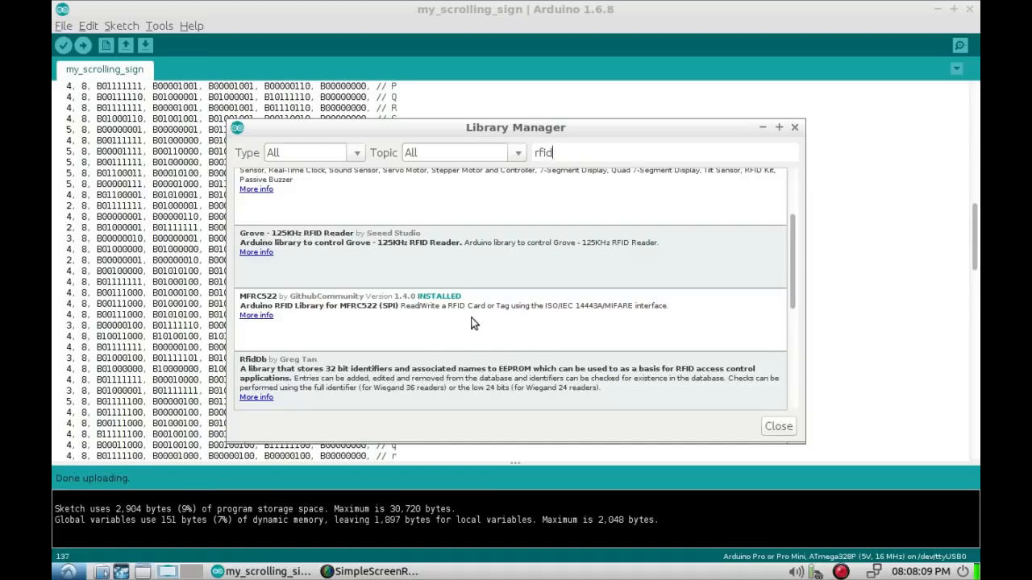
left_click(474, 323)
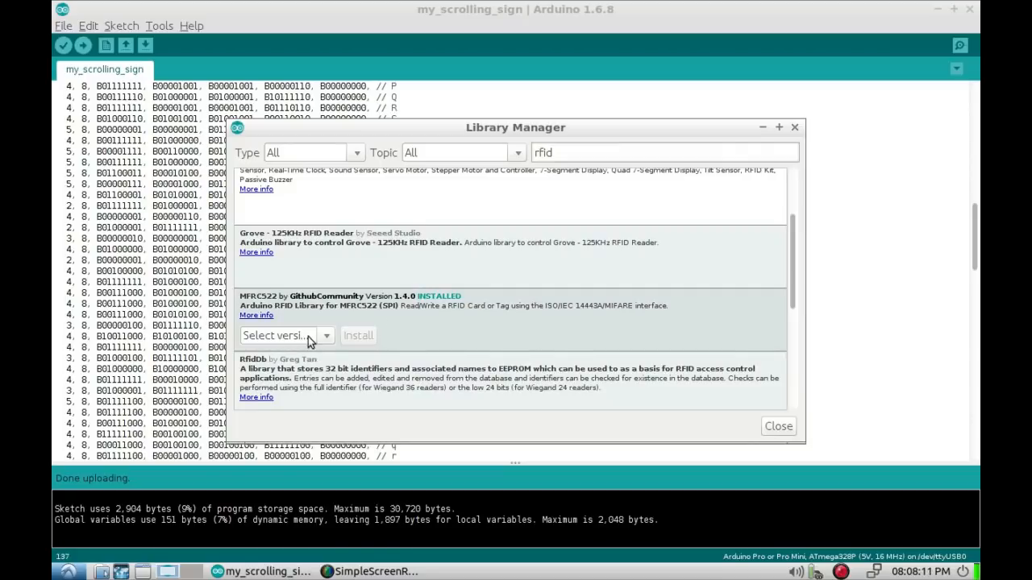
left_click(315, 335)
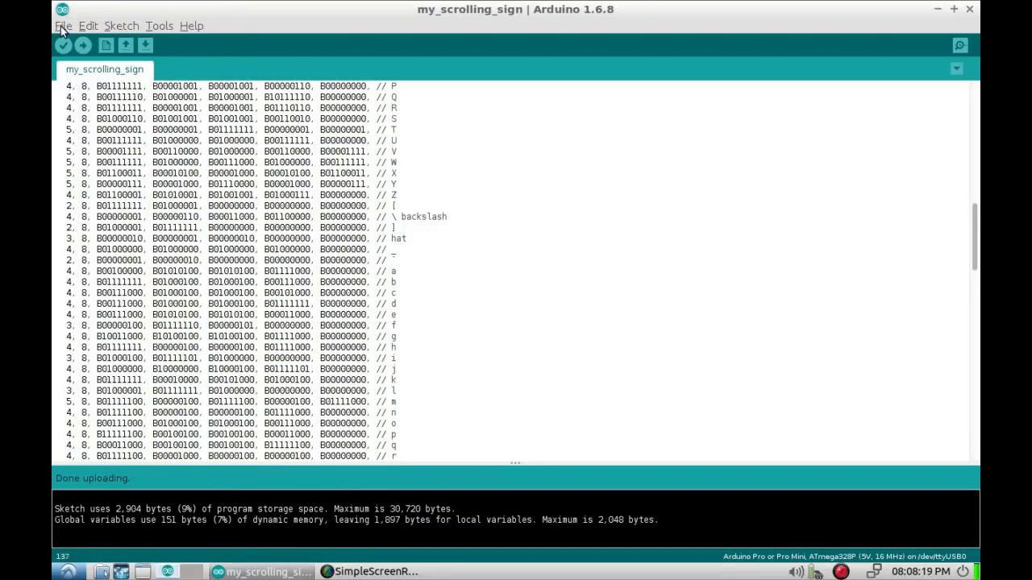
- Open the DumpInfo sketch from File > Examples > MFRC522
left_click(60, 25)
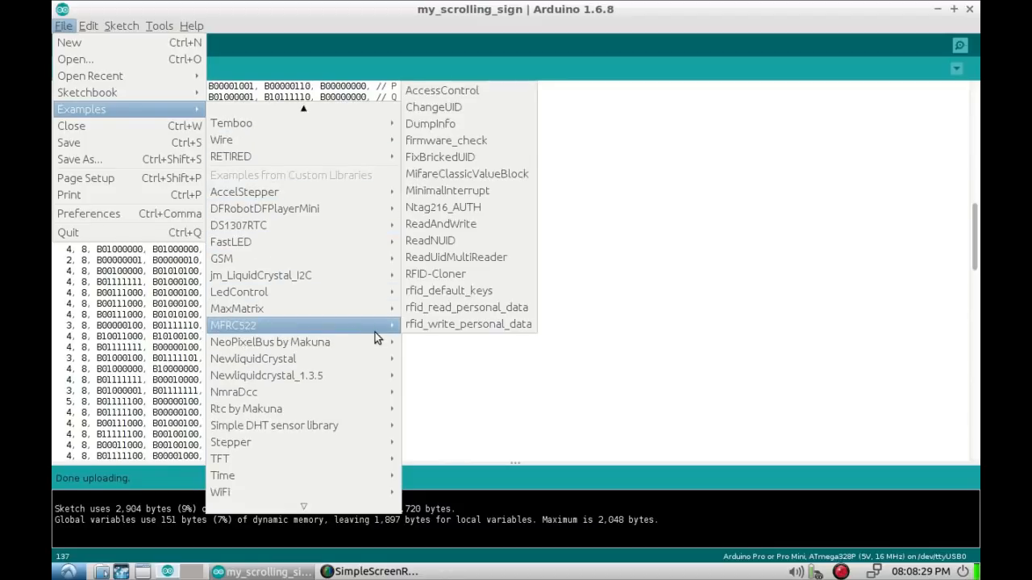
mouse_move(450, 320)
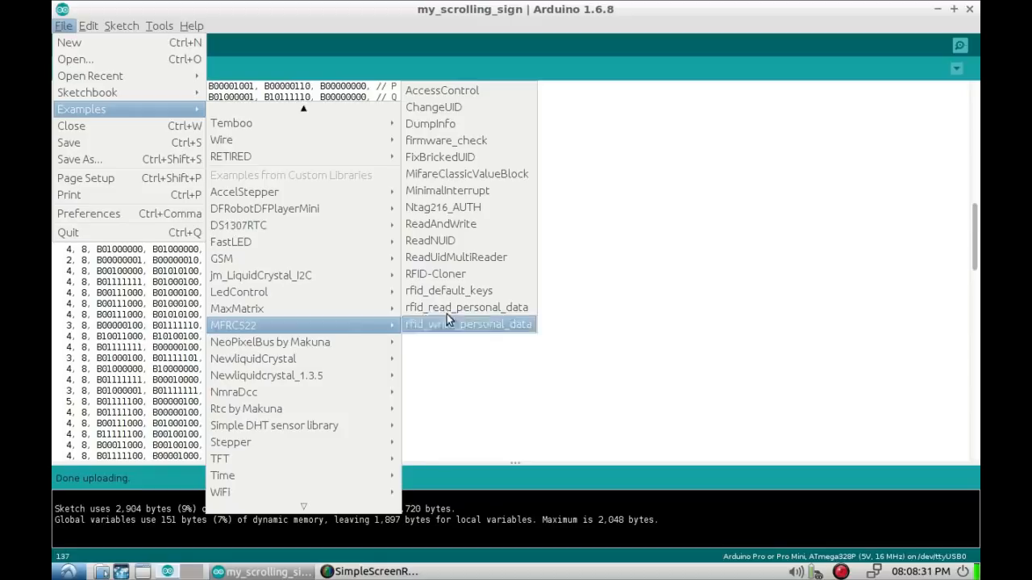
mouse_move(469, 128)
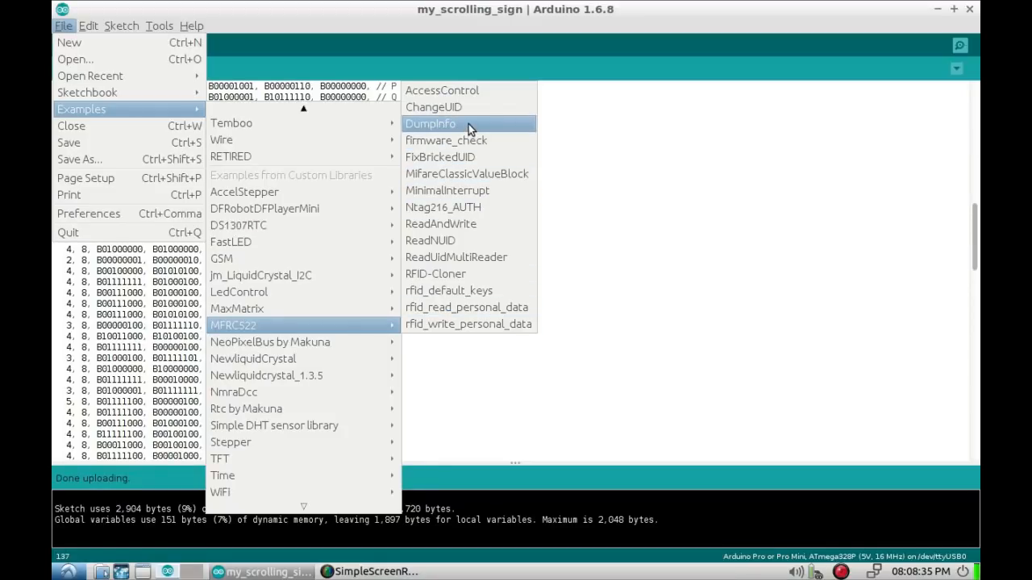
left_click(431, 123)
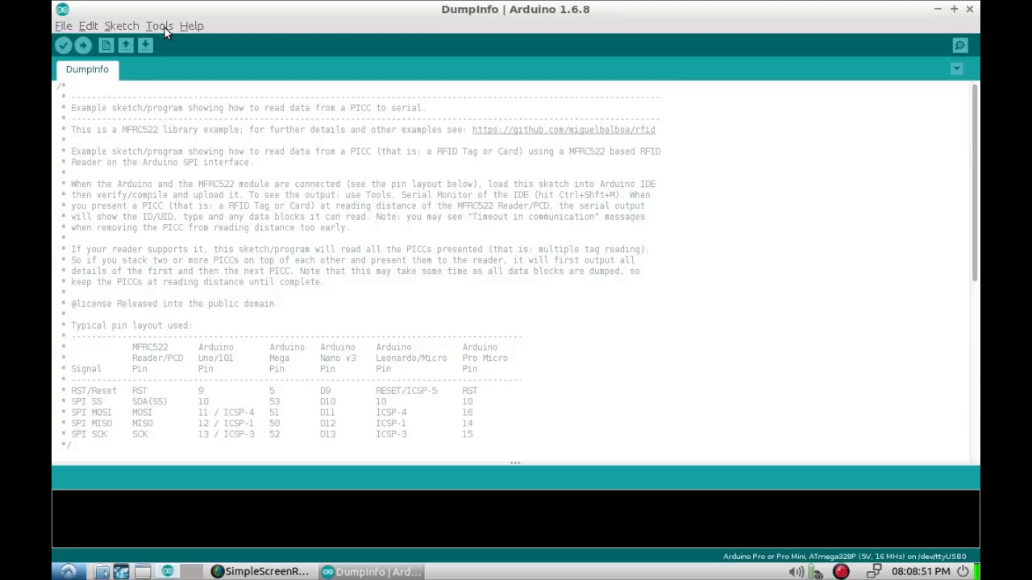
- Select Arduino/Genuino Uno as the board under Tools > Board
left_click(159, 26)
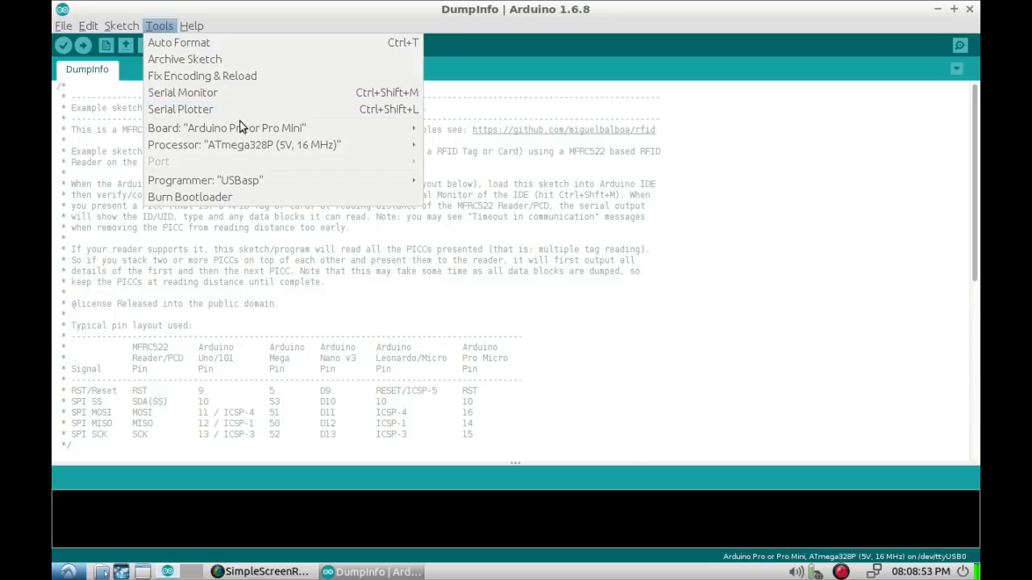
mouse_move(387, 133)
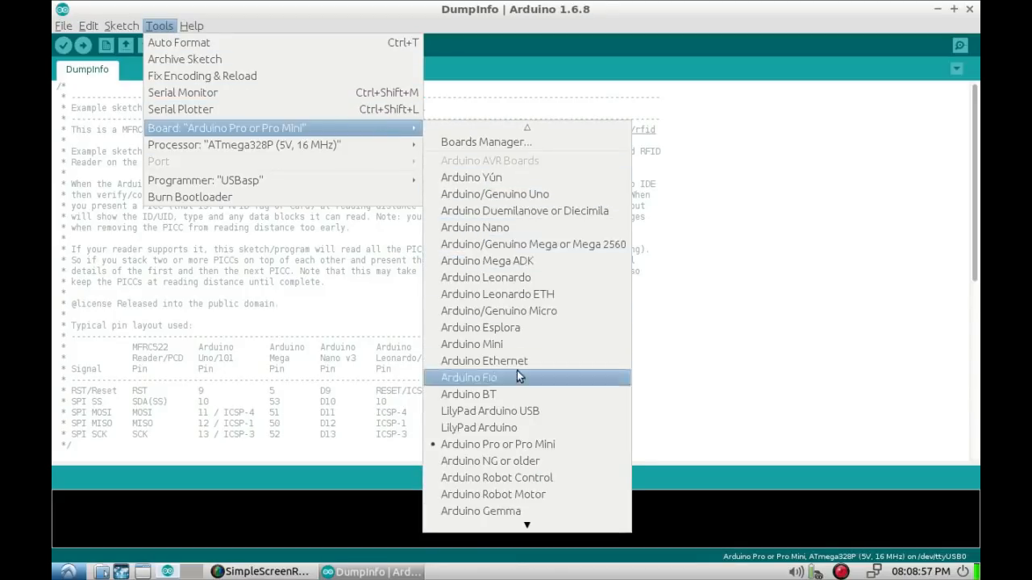
mouse_move(564, 360)
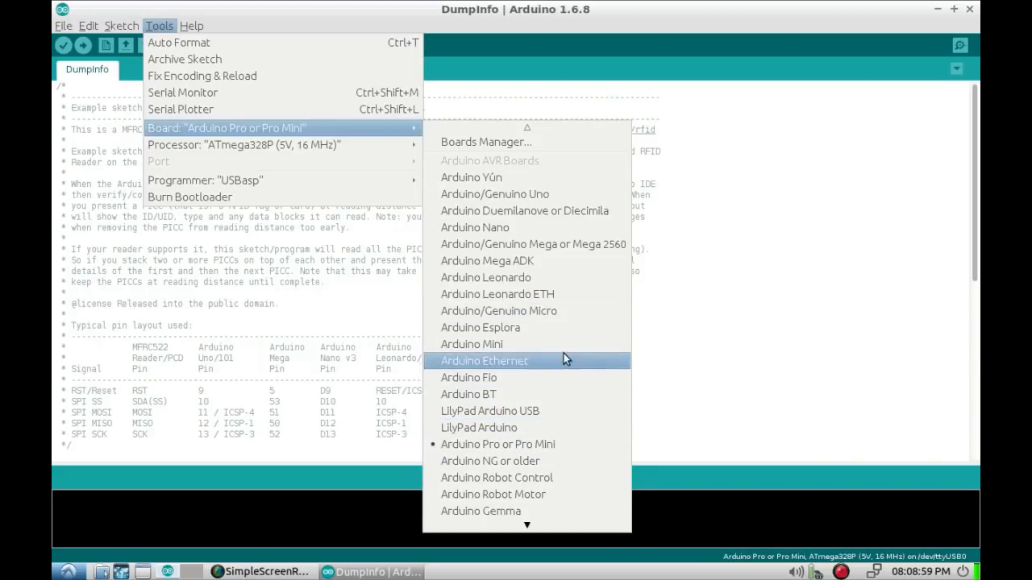
left_click(483, 361)
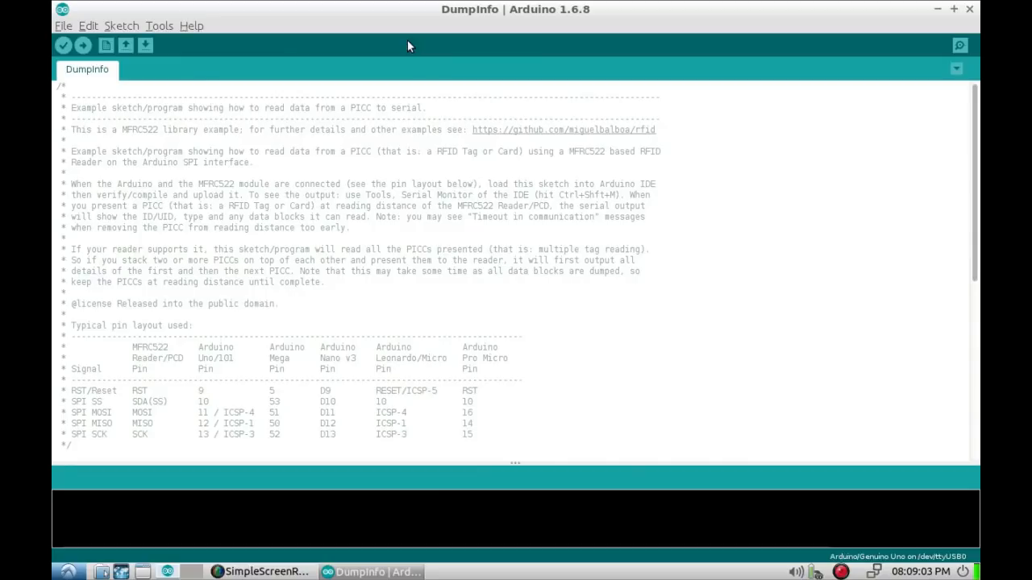
mouse_move(660, 179)
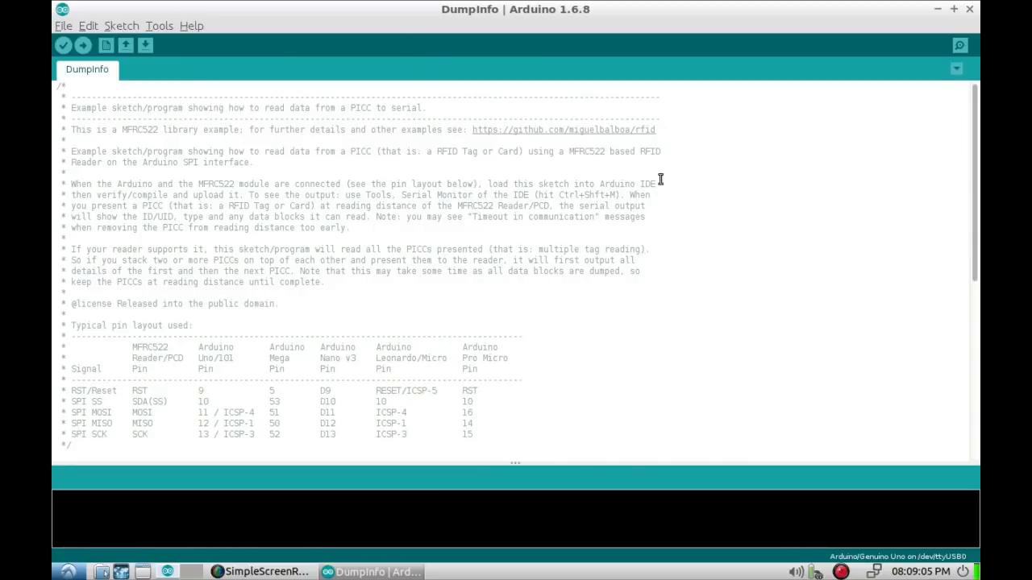
scroll("down", 3)
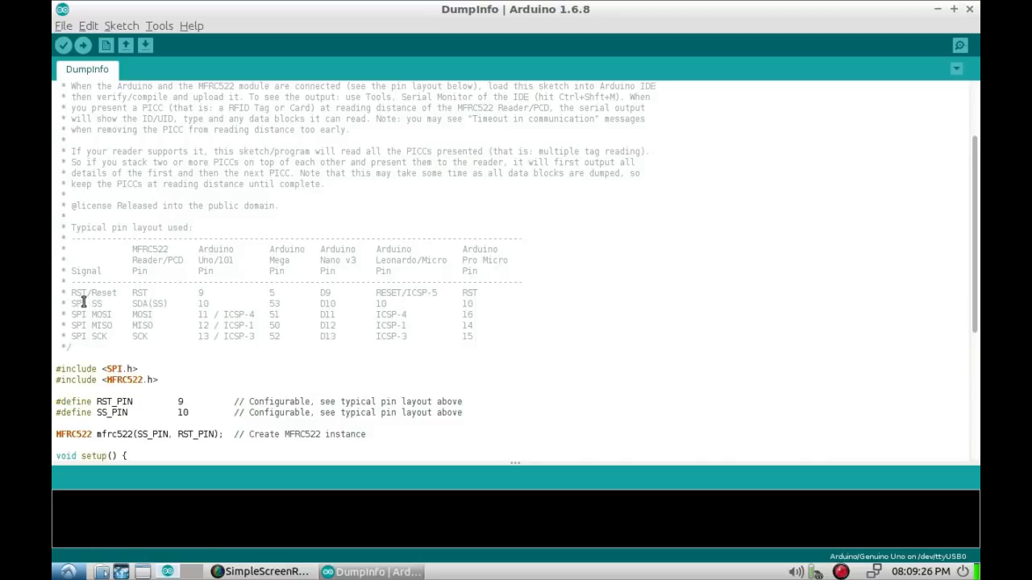
mouse_move(175, 305)
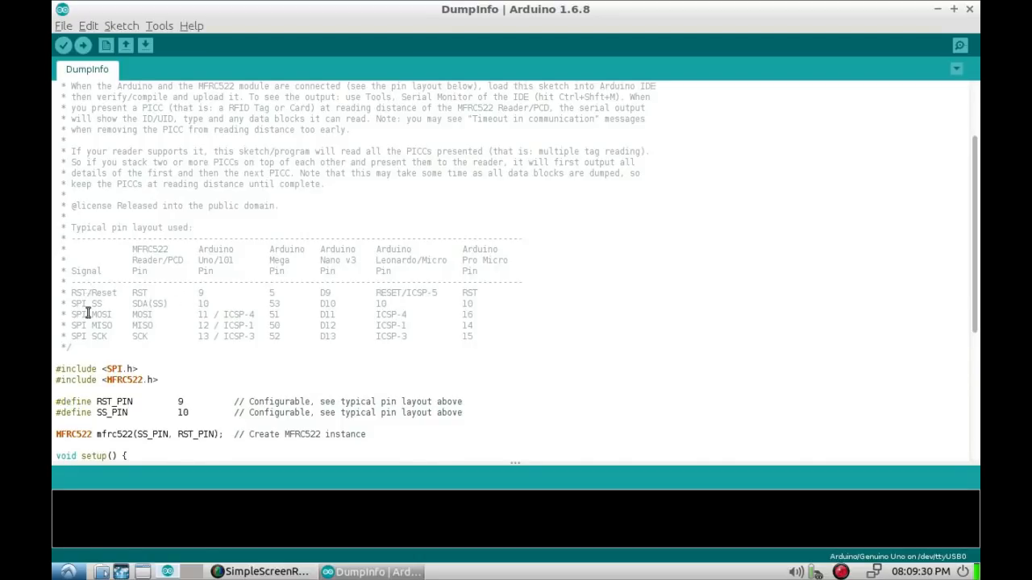
mouse_move(138, 303)
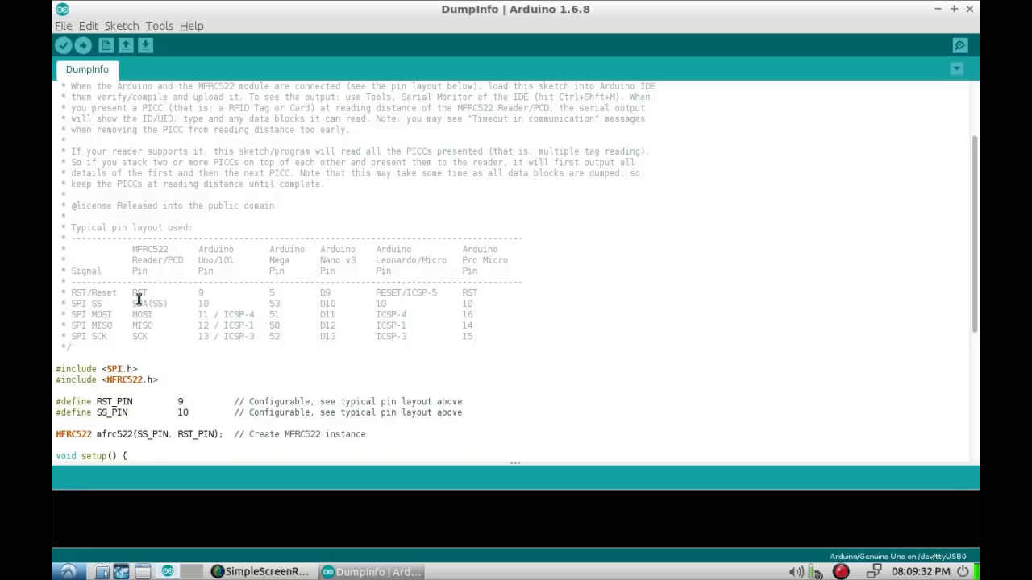
mouse_move(167, 286)
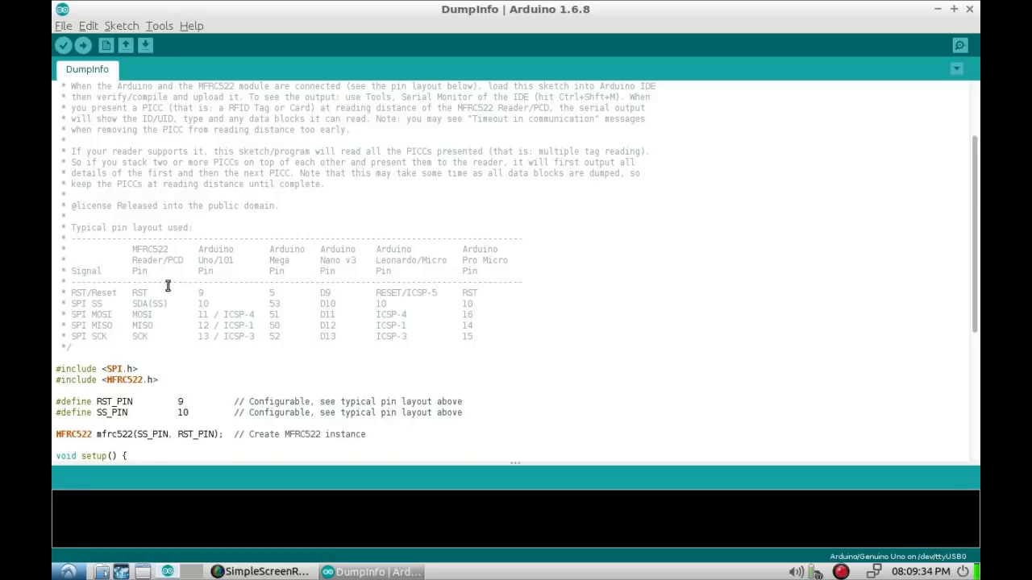
mouse_move(215, 292)
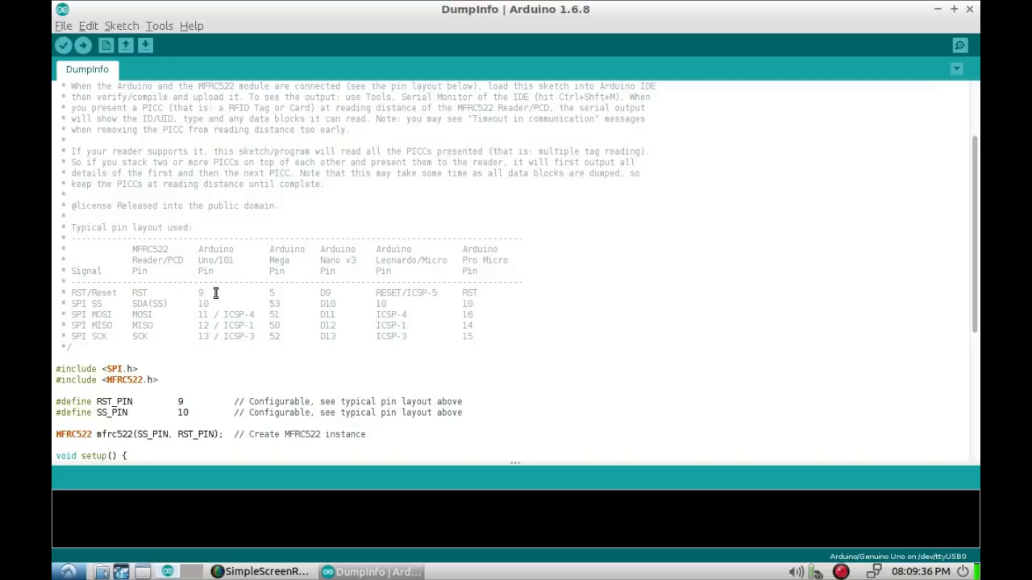
mouse_move(148, 306)
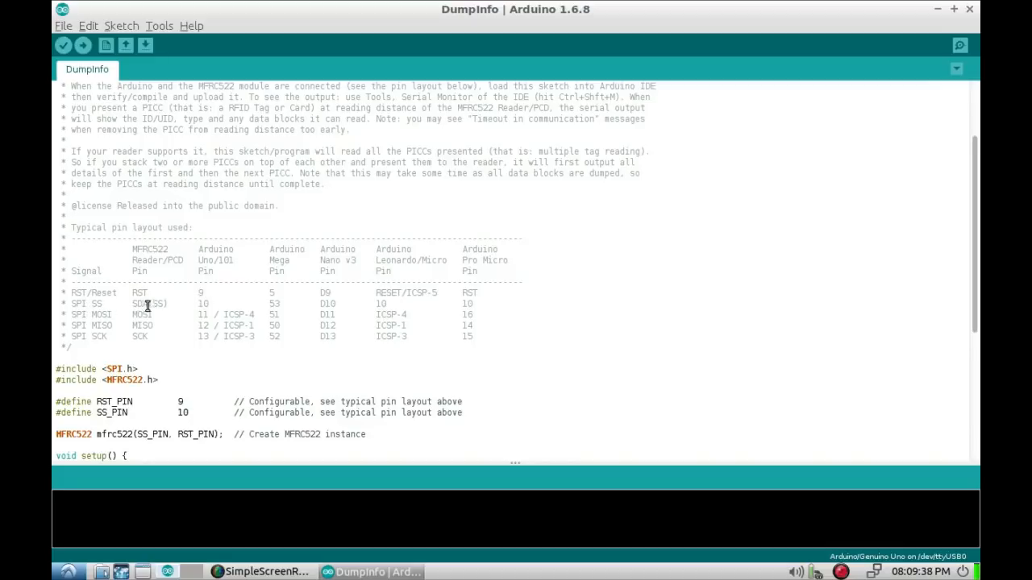
mouse_move(183, 318)
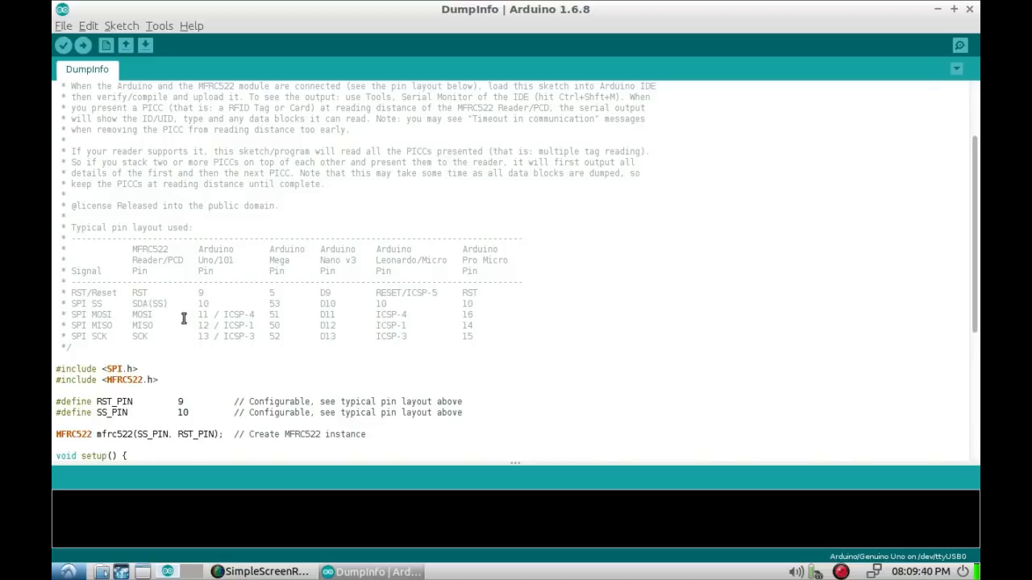
mouse_move(211, 309)
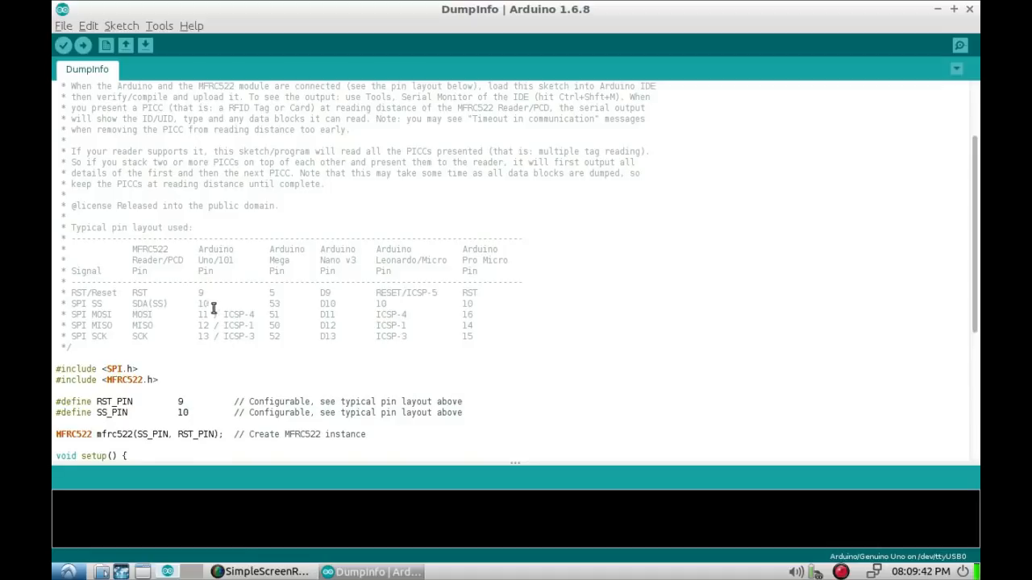
mouse_move(200, 347)
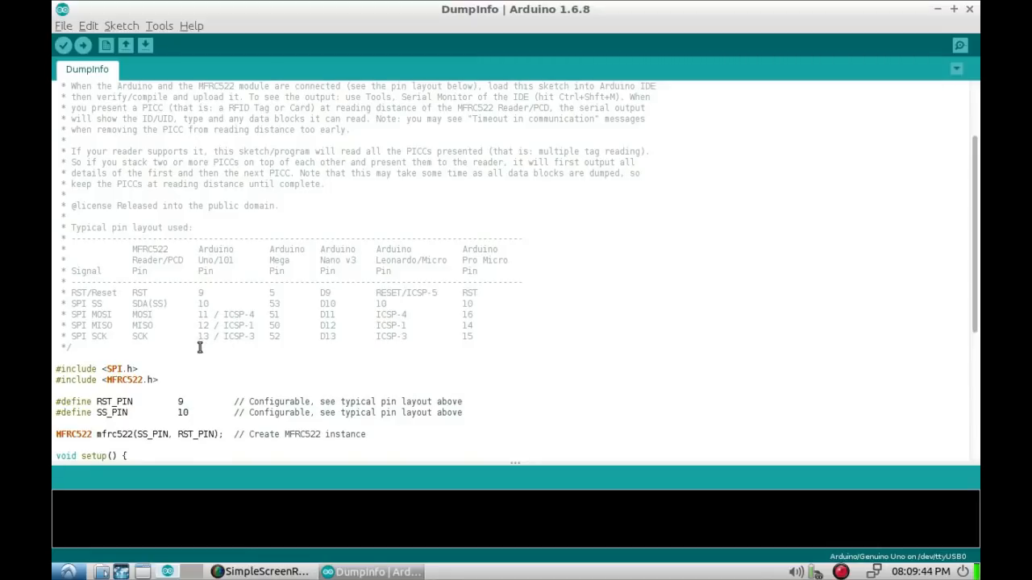
mouse_move(232, 315)
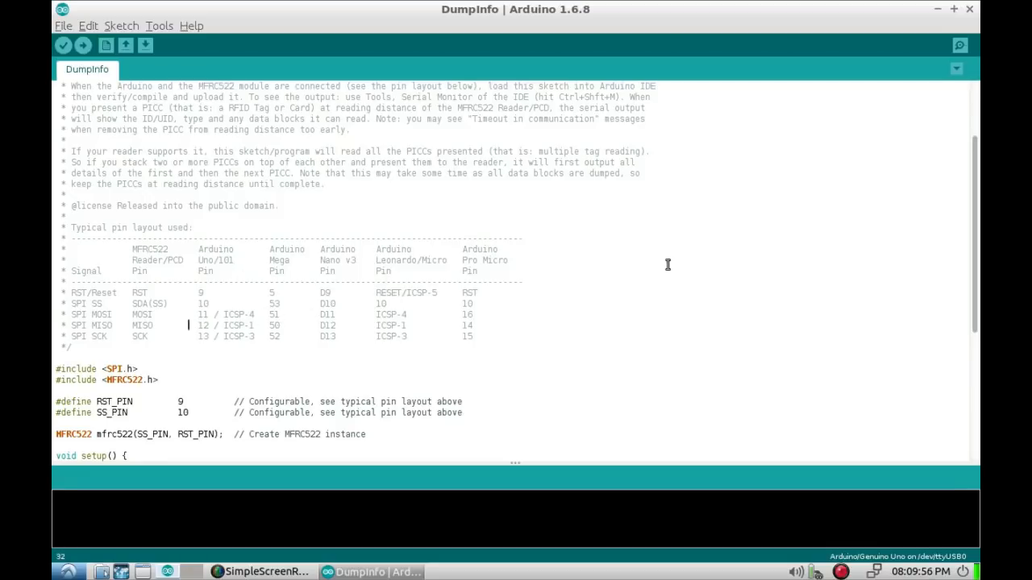
mouse_move(204, 347)
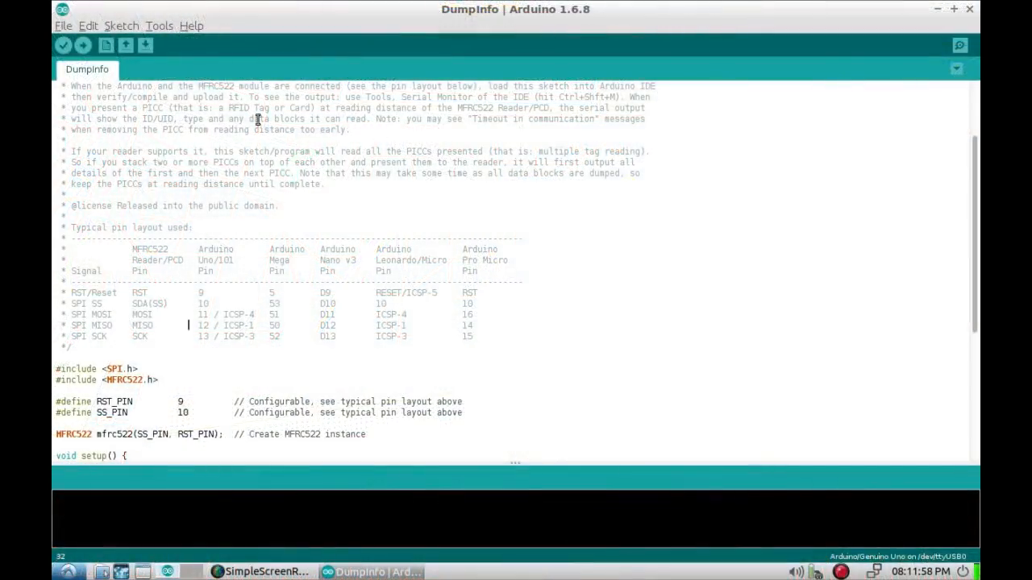
- Upload the DumpInfo sketch to the Uno, using 8,326 bytes of program storage
left_click(80, 46)
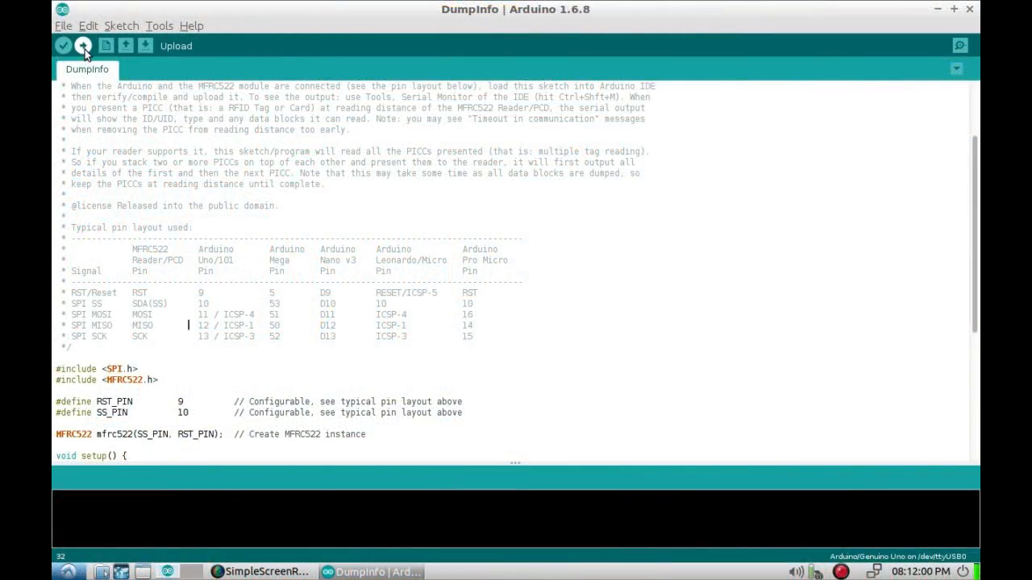
left_click(82, 46)
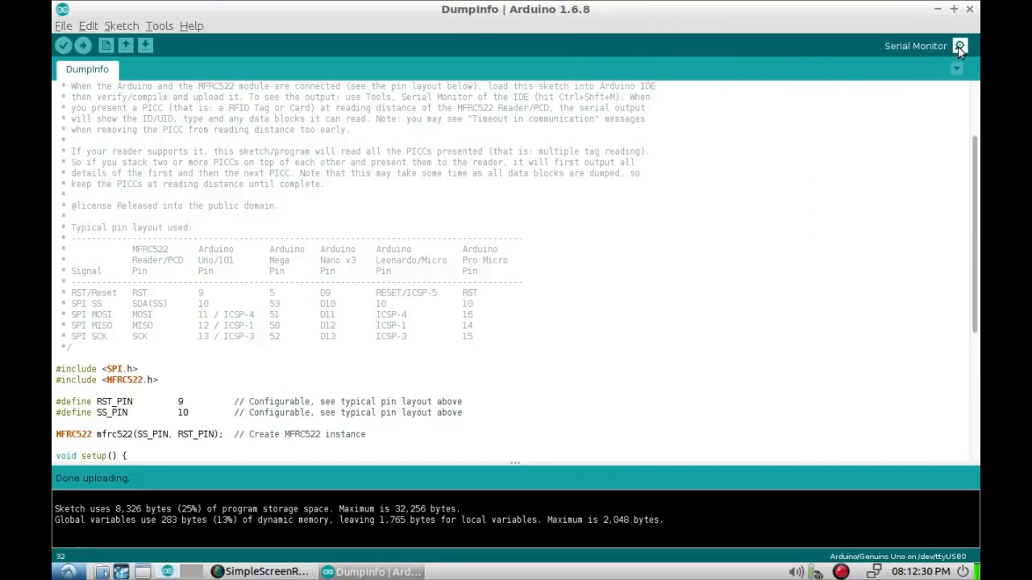
- Open the Serial Monitor, which shows firmware 0xFF and an MFRC522 communication failure
left_click(958, 45)
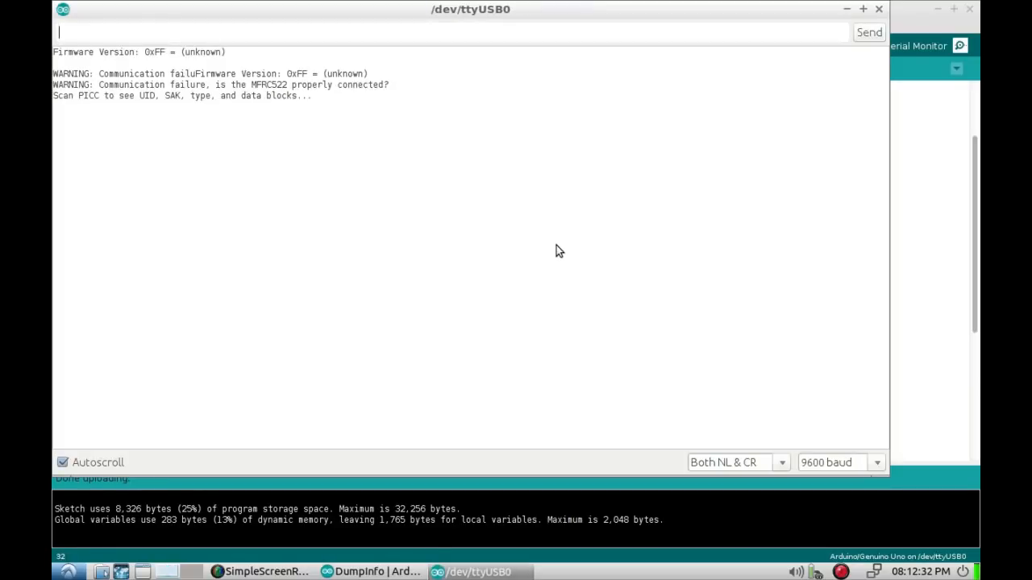
mouse_move(197, 114)
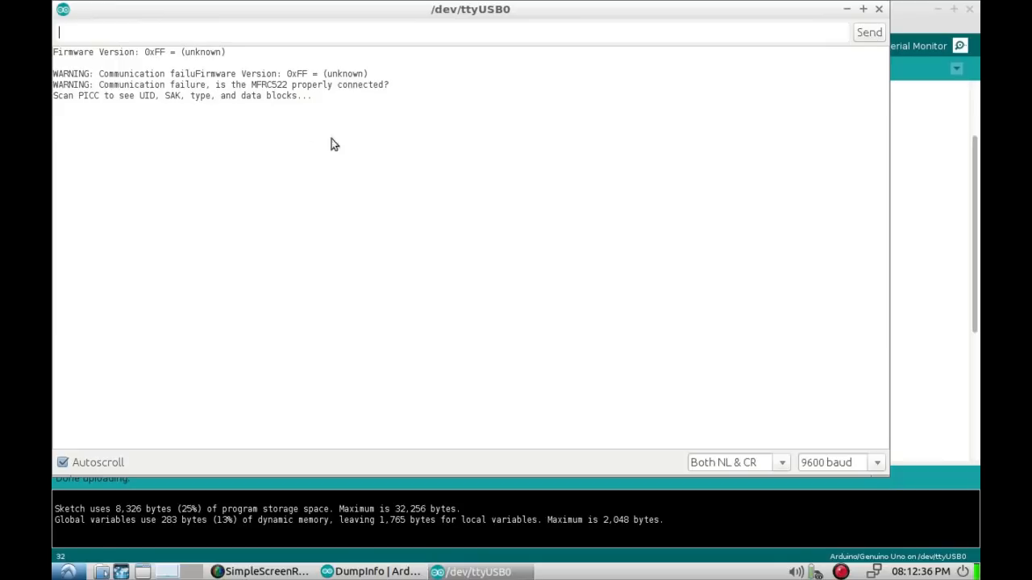
mouse_move(413, 80)
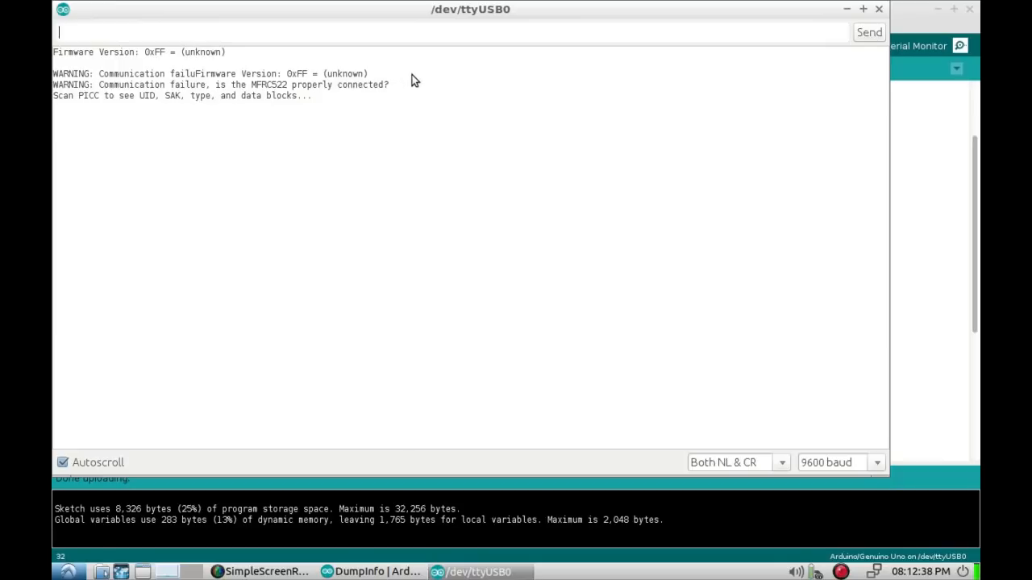
mouse_move(344, 132)
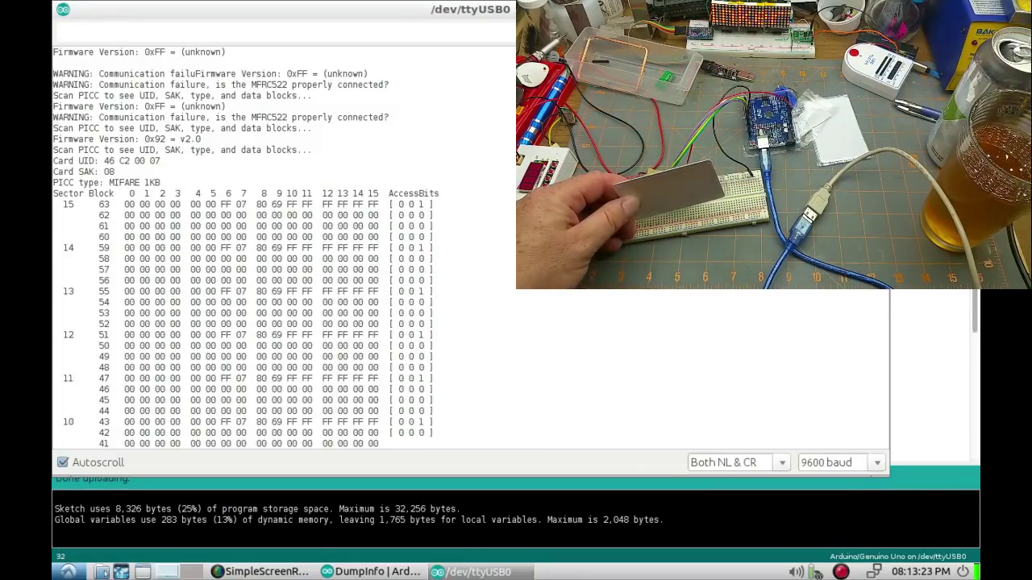
- Scroll the serial output showing card UID 46 C2 00 07 and its block dump
scroll("down", 3)
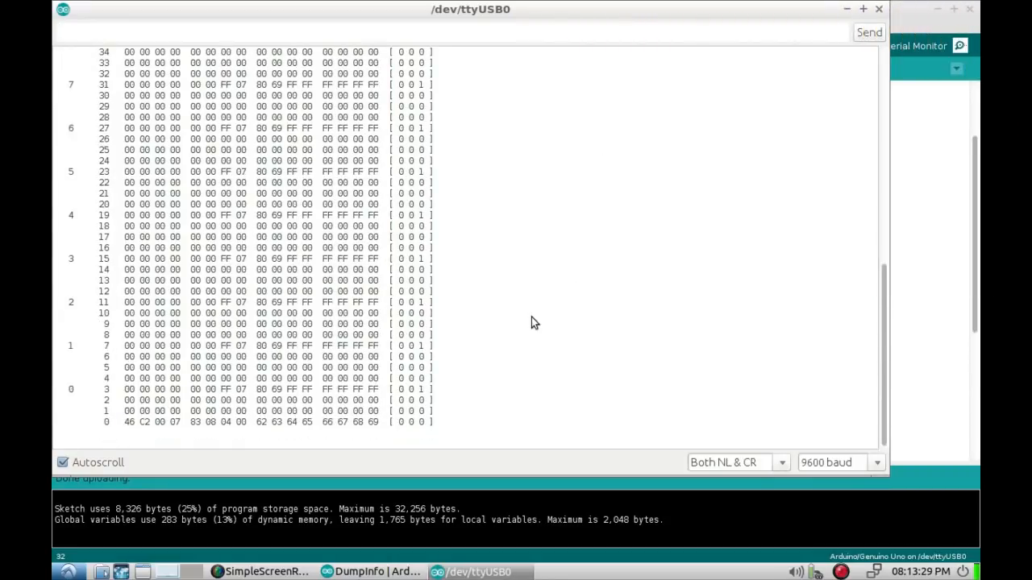
mouse_move(105, 422)
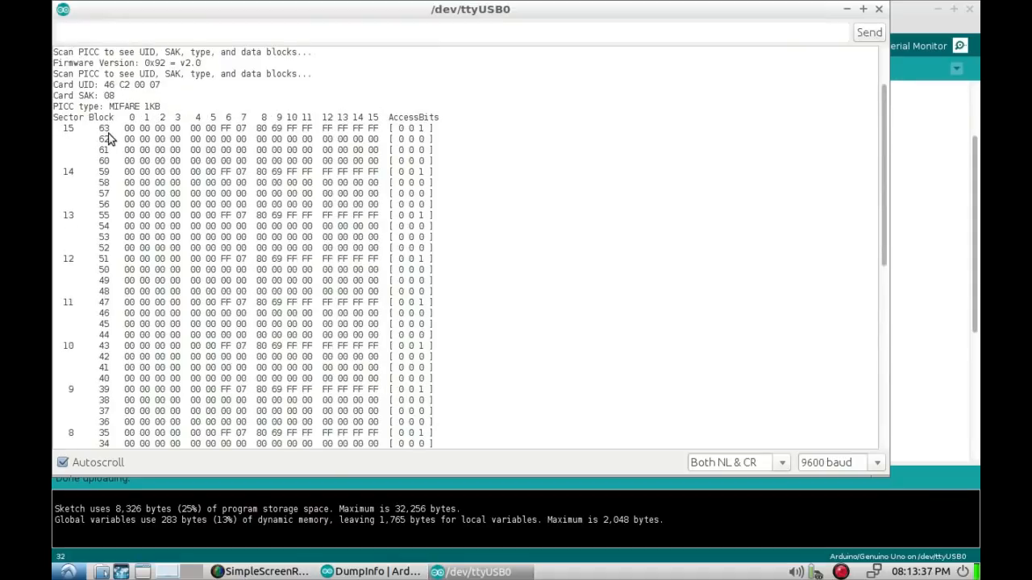
mouse_move(278, 131)
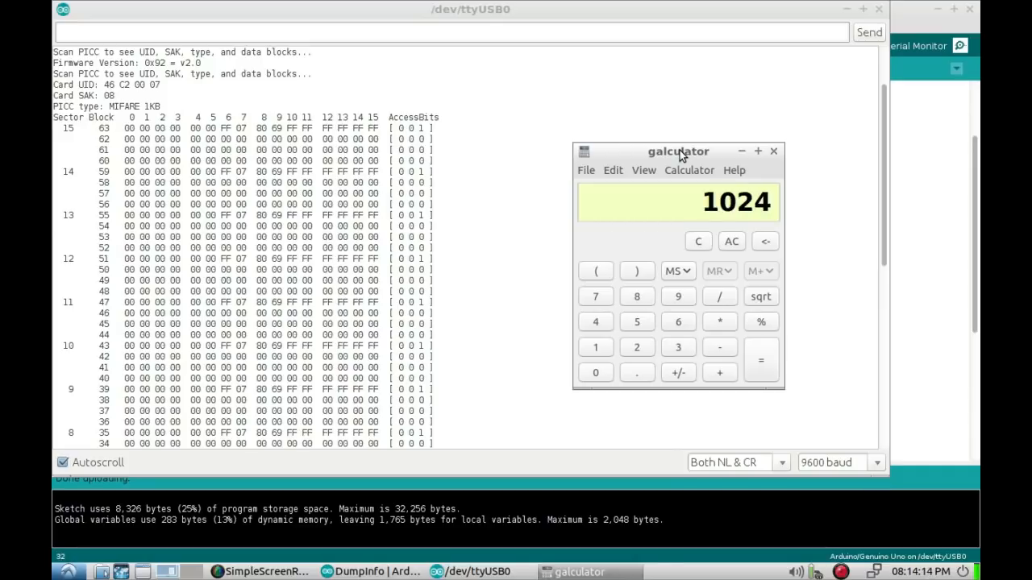
mouse_move(184, 63)
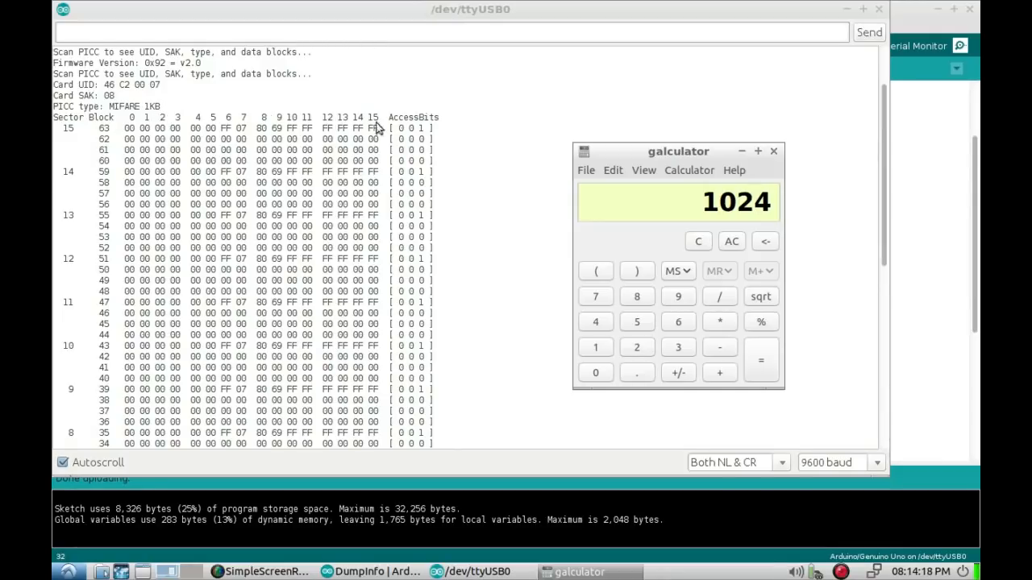
left_click(775, 151)
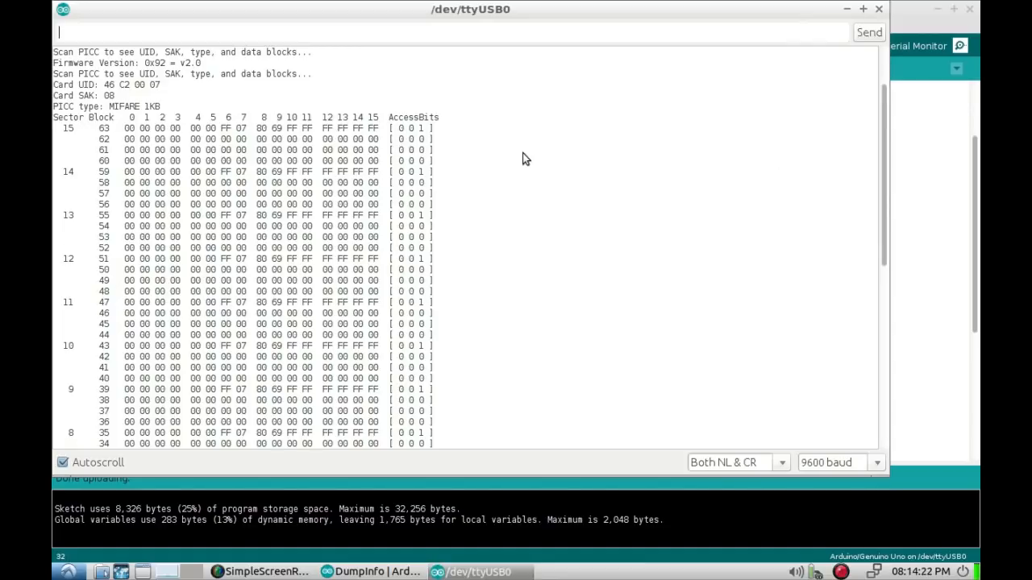
mouse_move(454, 175)
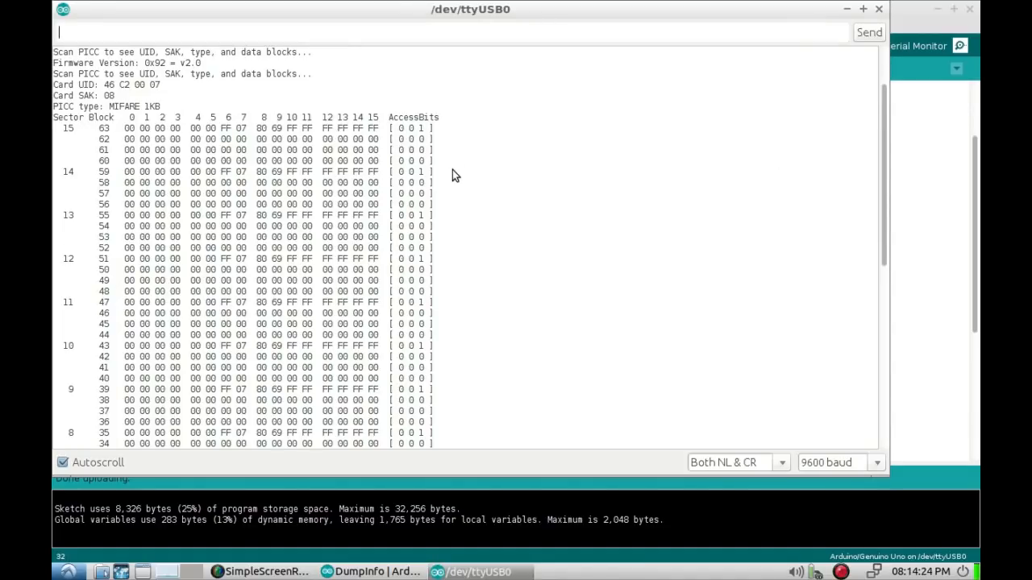
mouse_move(500, 164)
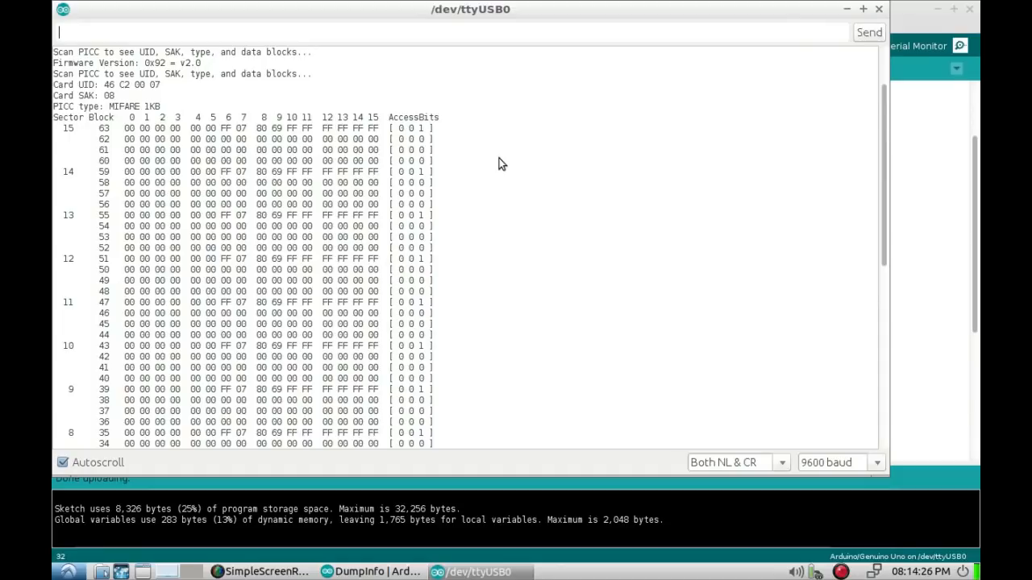
mouse_move(120, 97)
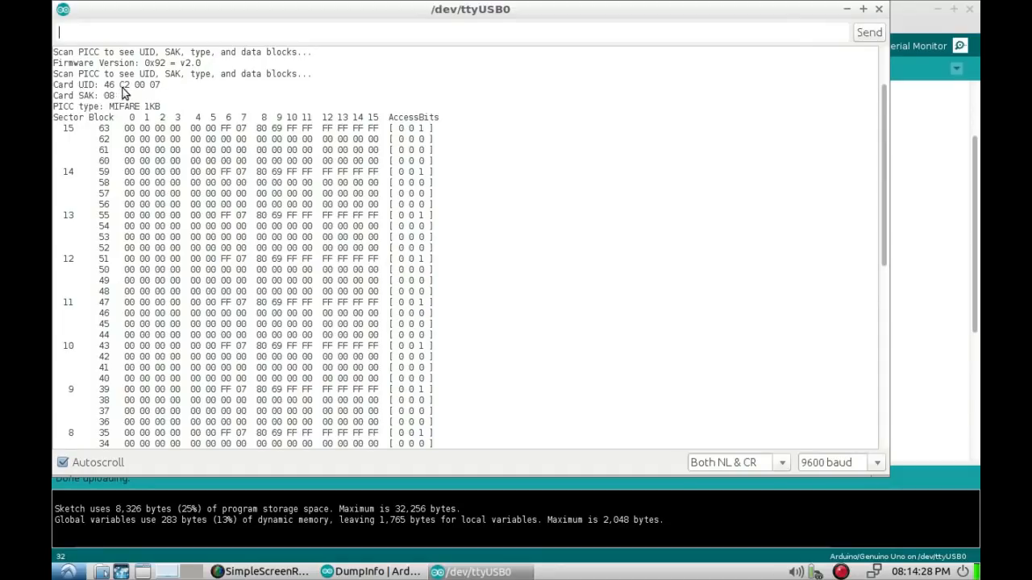
mouse_move(572, 190)
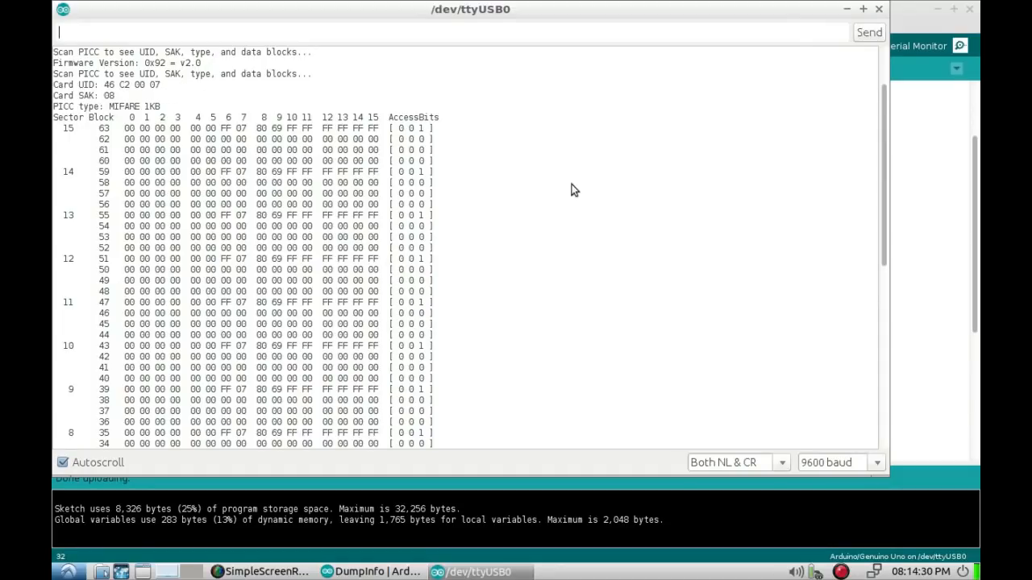
scroll("down", 3)
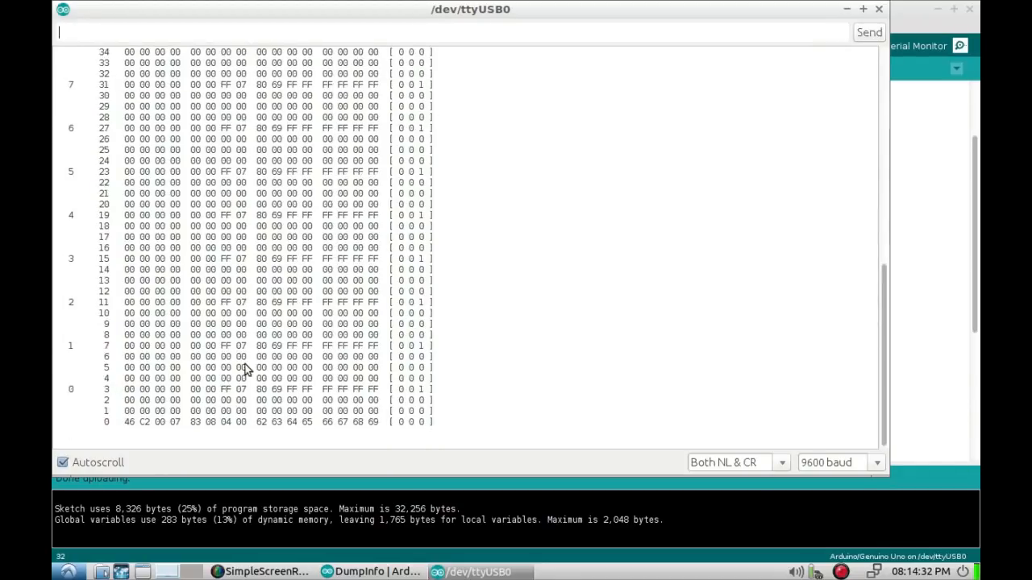
mouse_move(181, 433)
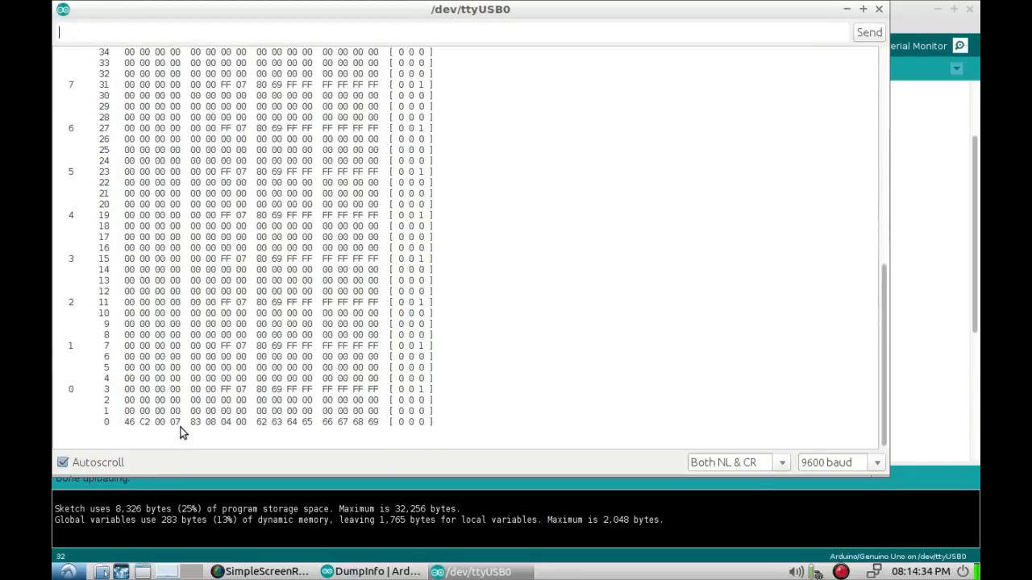
mouse_move(124, 431)
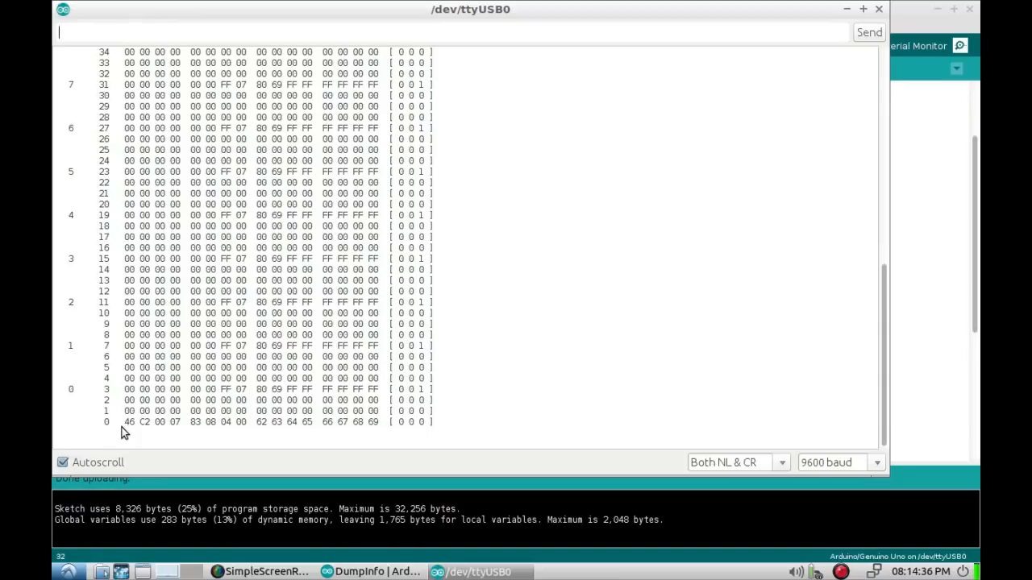
mouse_move(363, 427)
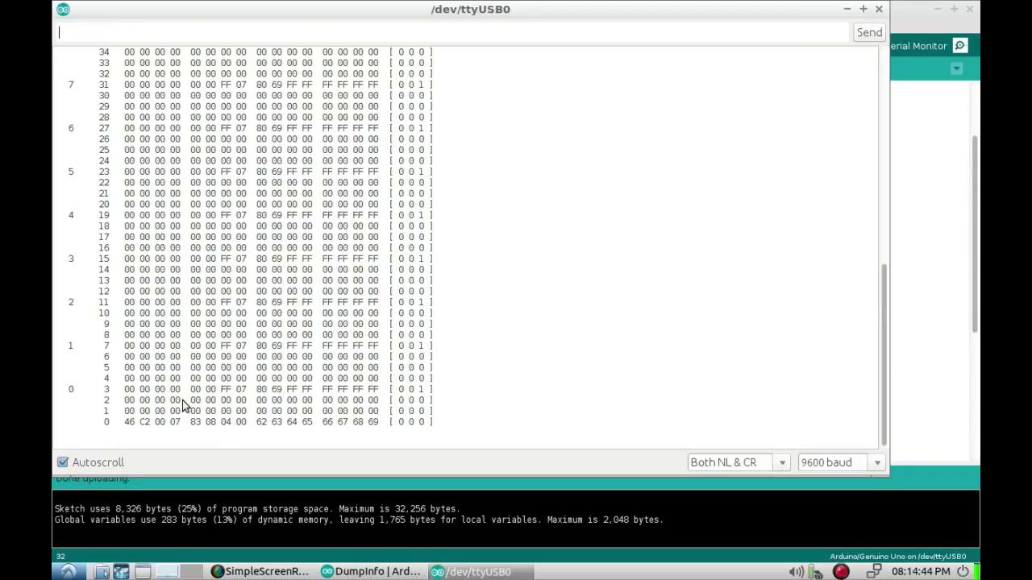
mouse_move(402, 349)
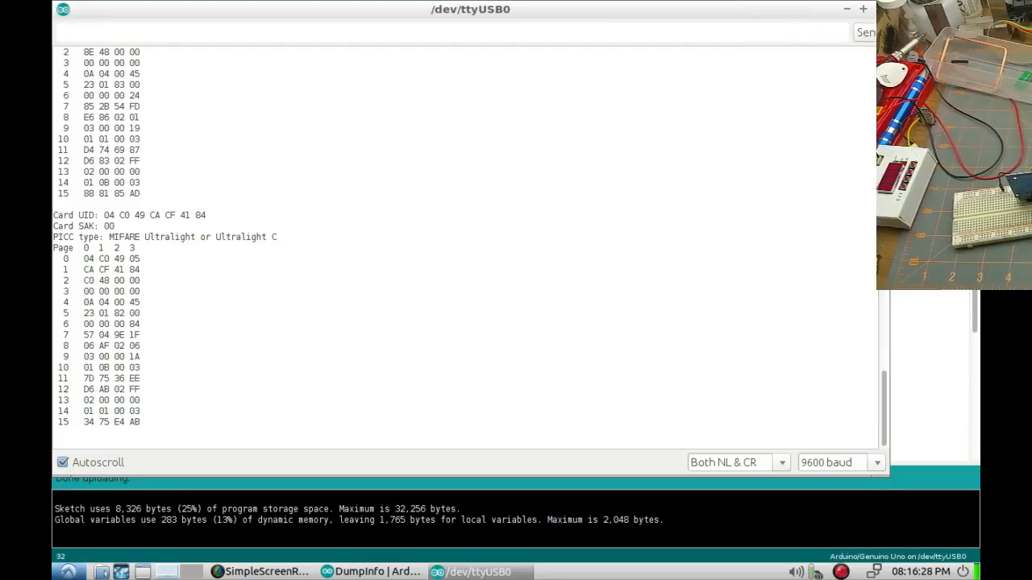
- Close the serial monitor and open the MFRC522 ReadAndWrite example sketch
left_click(370, 571)
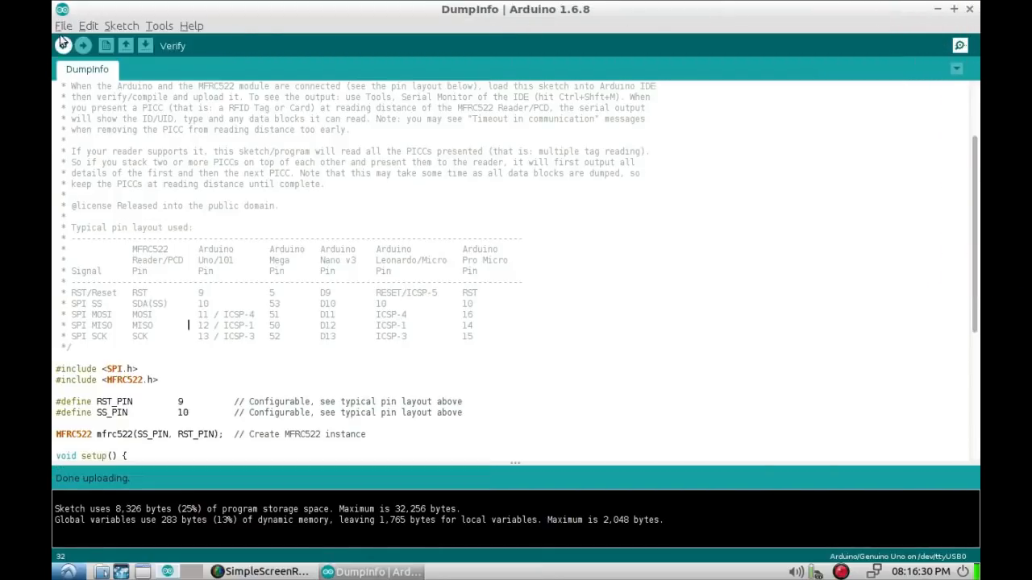
left_click(62, 25)
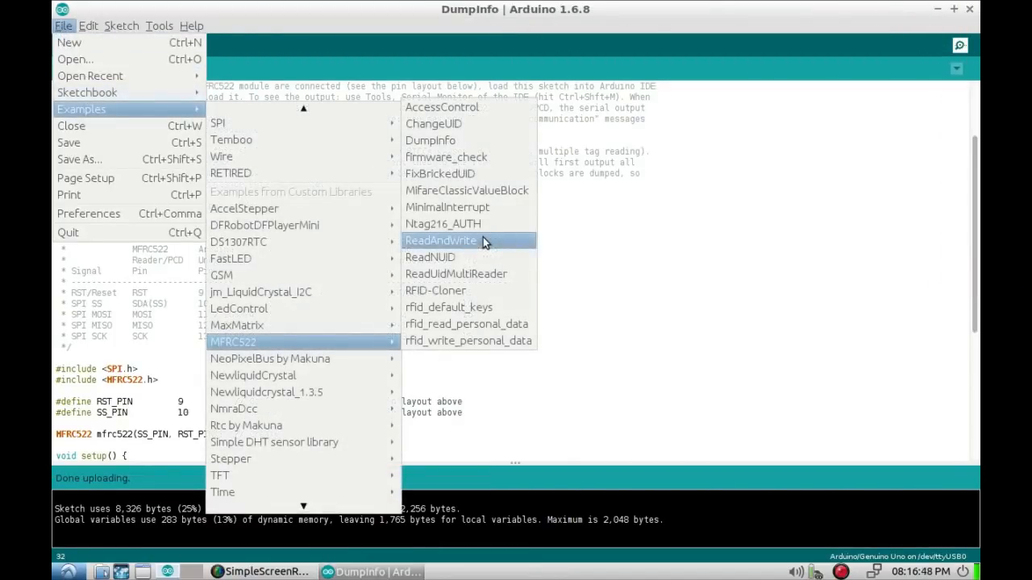
left_click(440, 241)
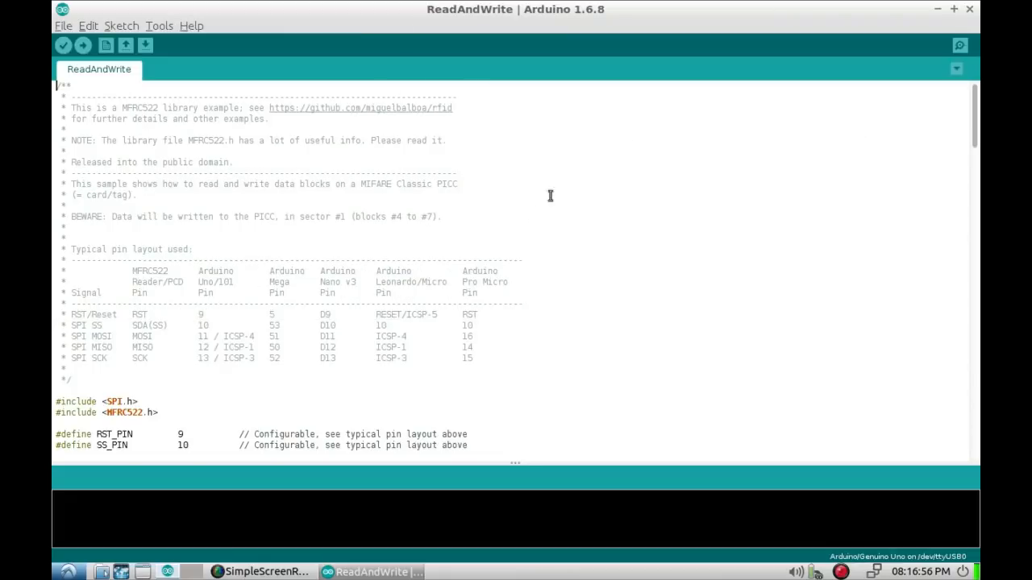
mouse_move(602, 202)
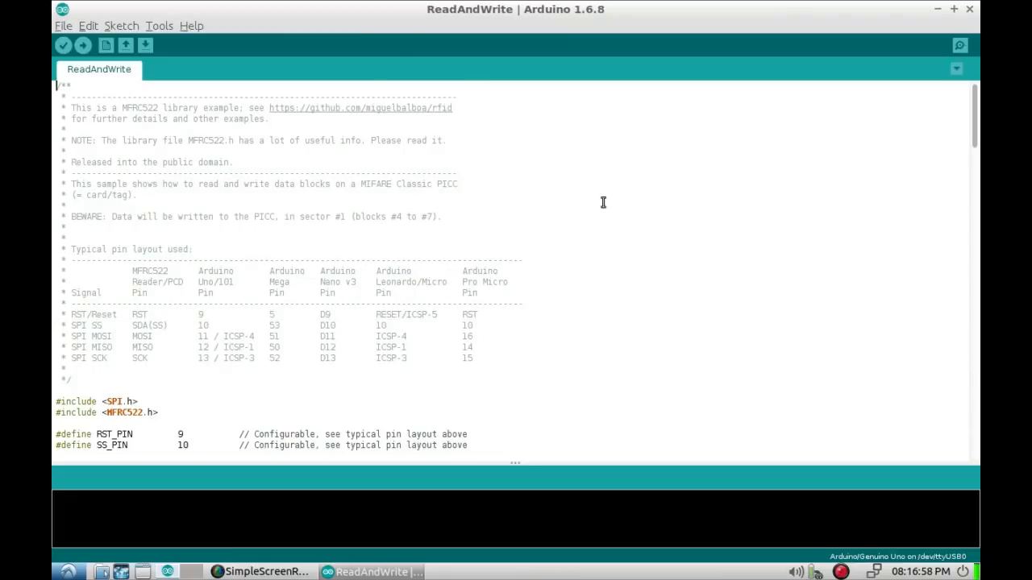
mouse_move(280, 225)
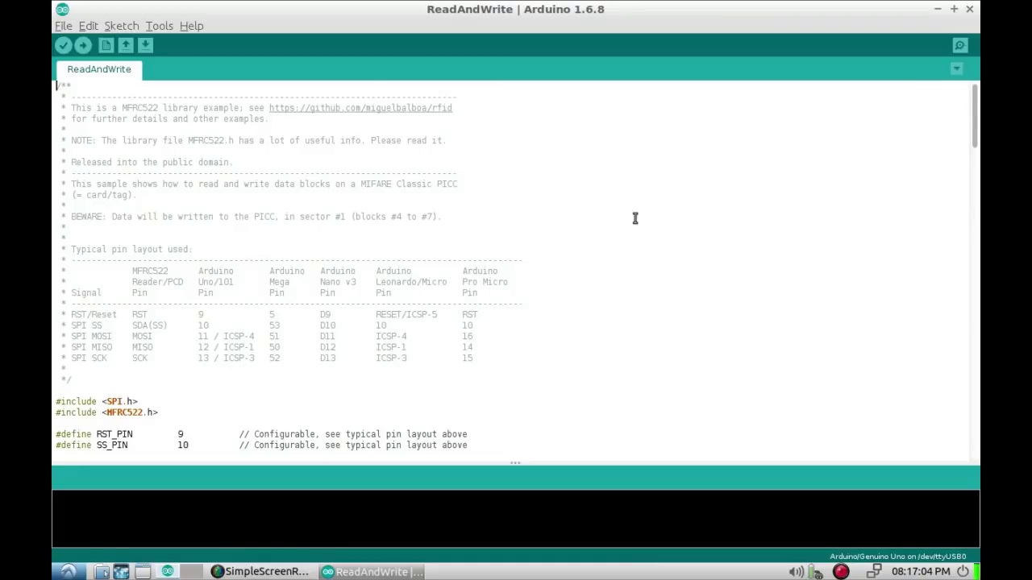
- Scroll through the ReadAndWrite code, then reopen the serial monitor with the card dump
scroll("down", 3)
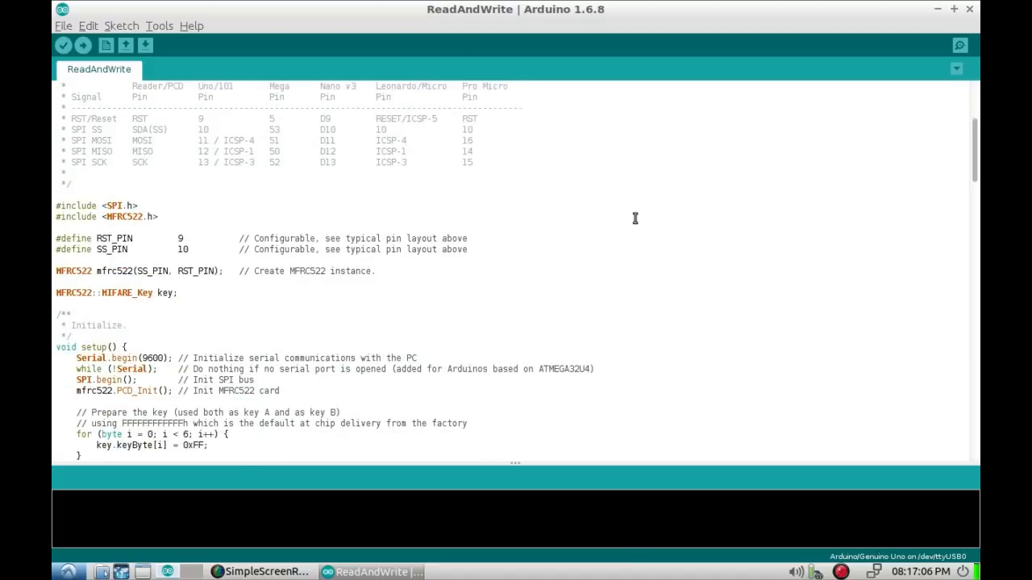
scroll("down", 3)
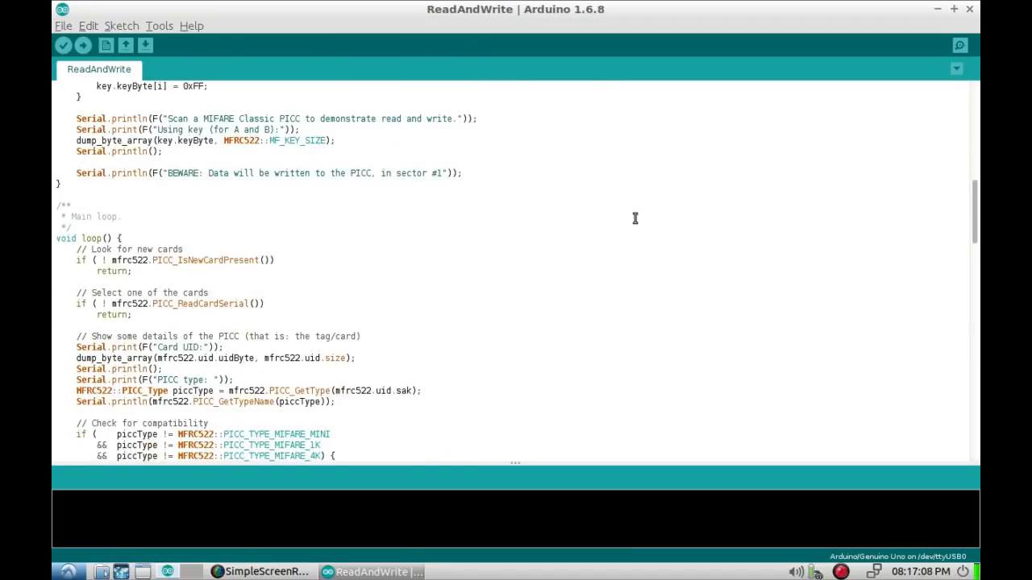
scroll("down", 3)
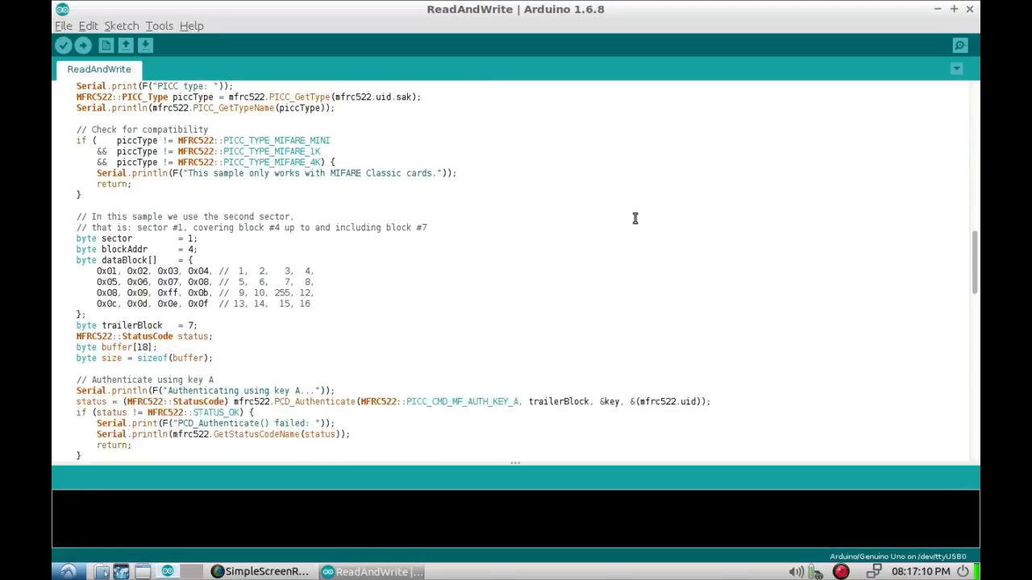
scroll("down", 3)
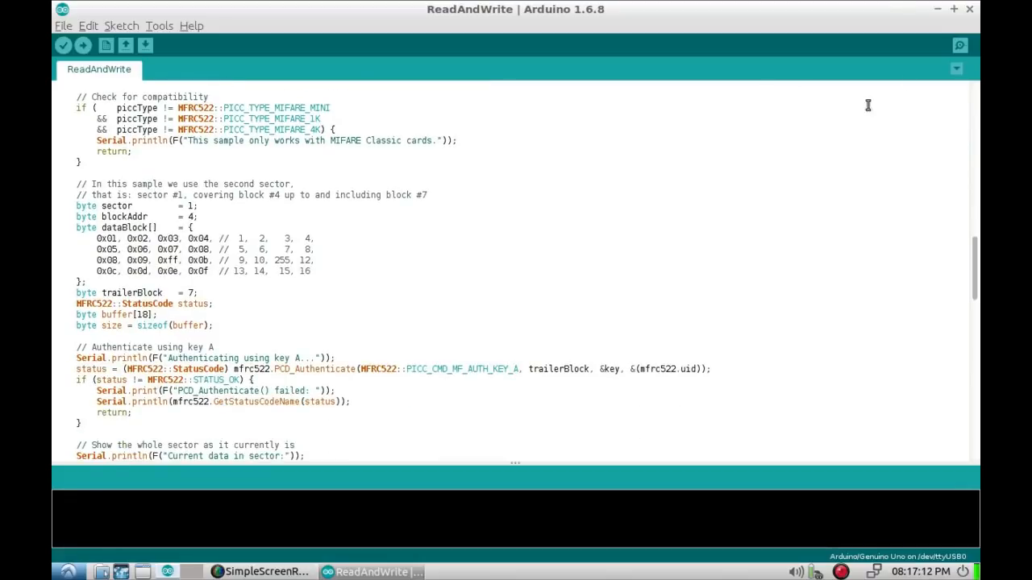
left_click(959, 44)
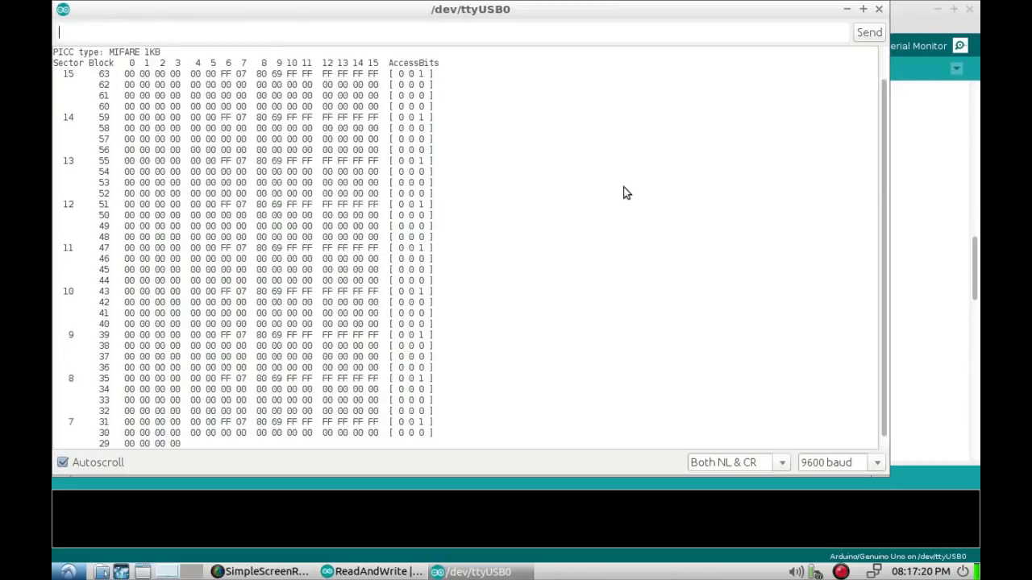
- Bring the serial monitor forward and scroll the card UID 46 C2 00 07 dump down to block 0
scroll("down", 3)
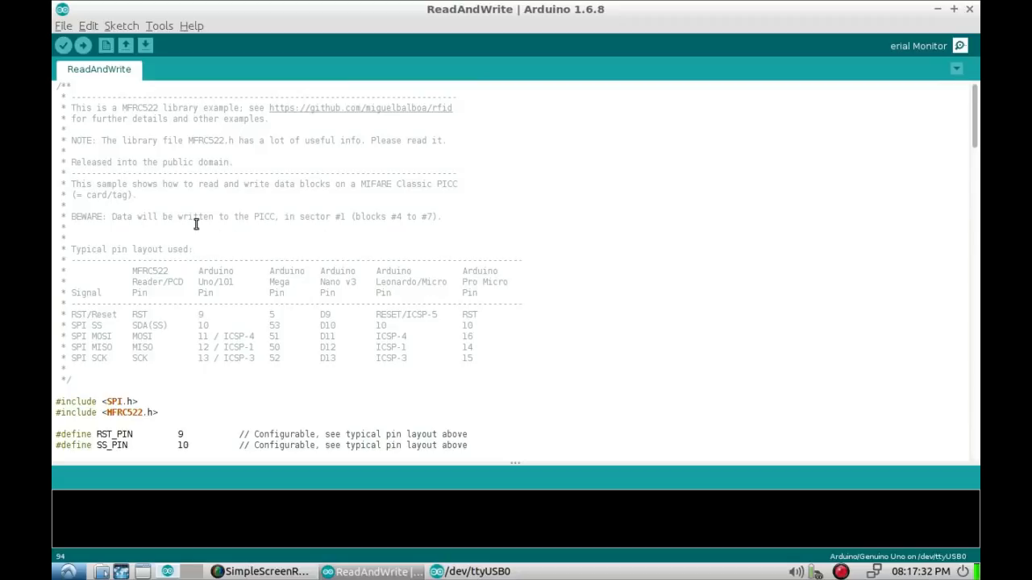
mouse_move(428, 228)
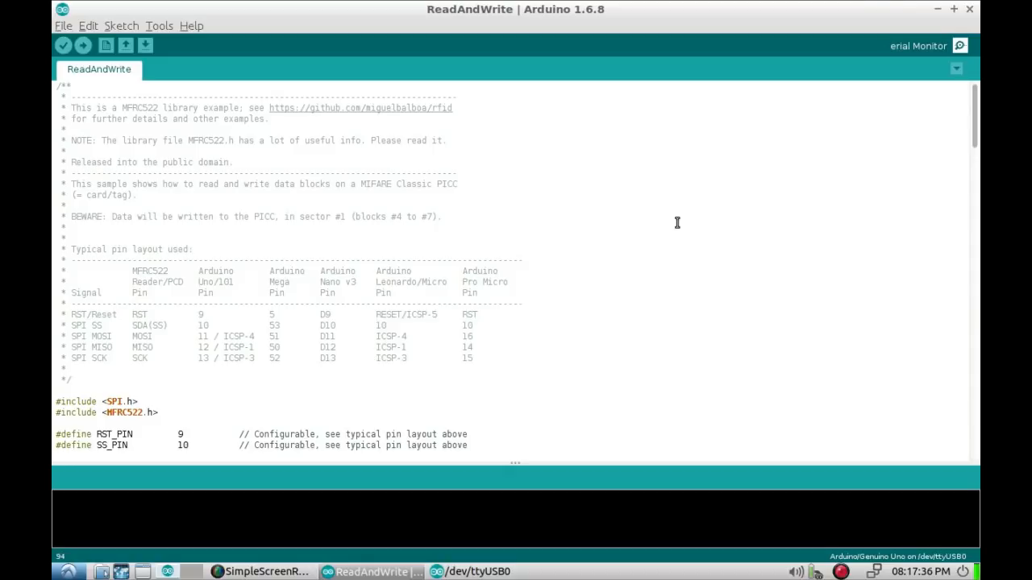
left_click(957, 44)
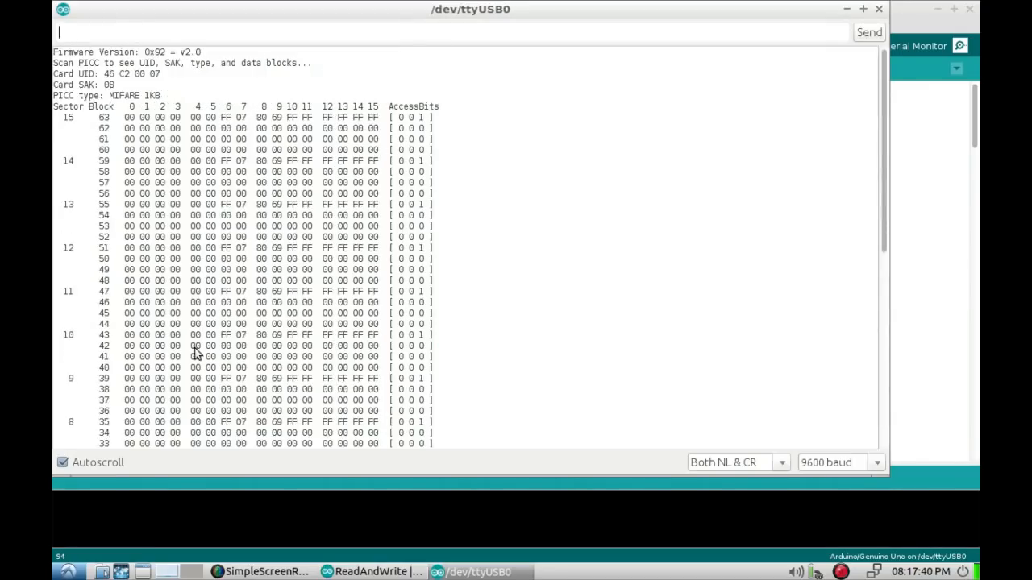
mouse_move(225, 174)
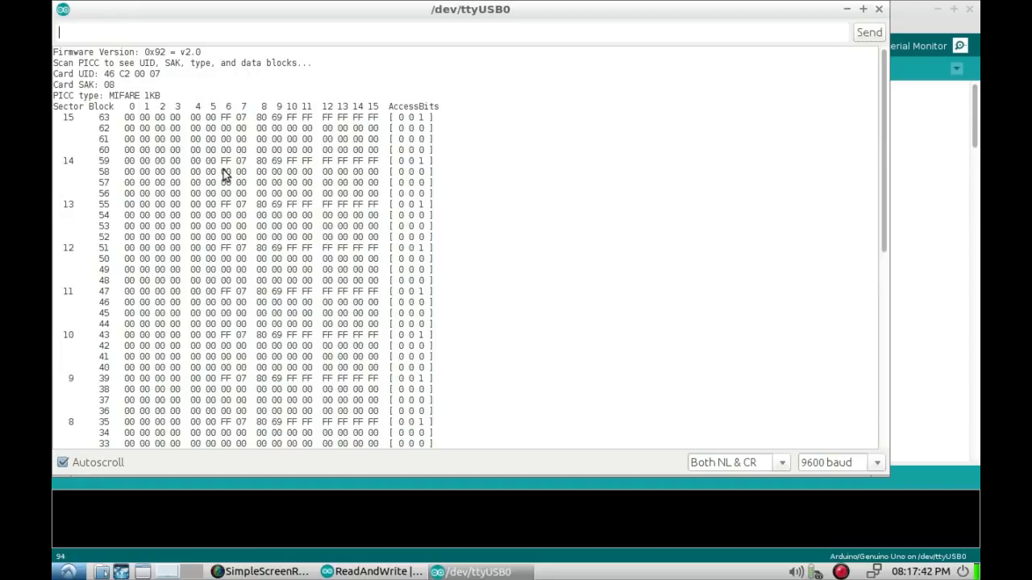
scroll("down", 3)
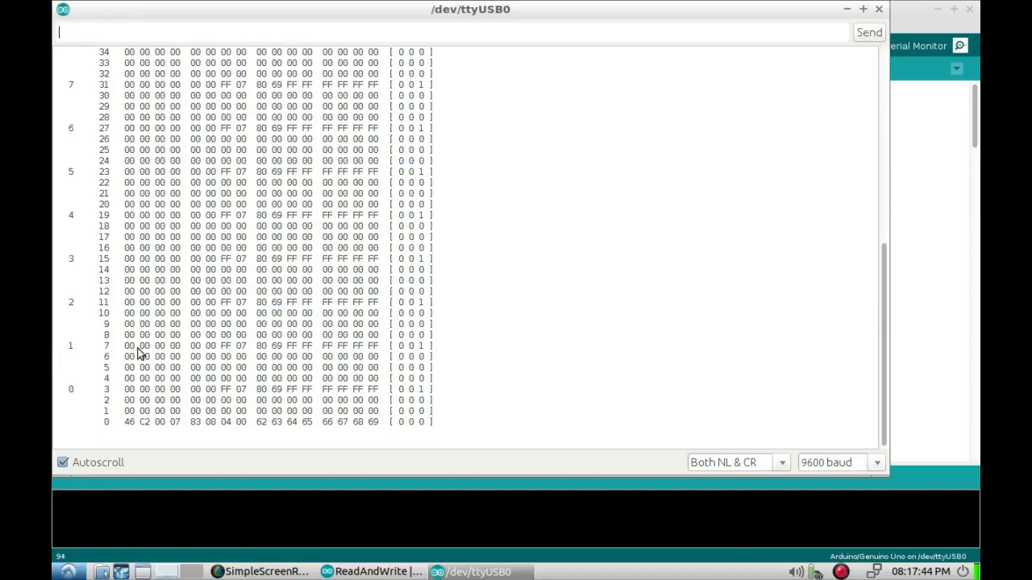
mouse_move(905, 306)
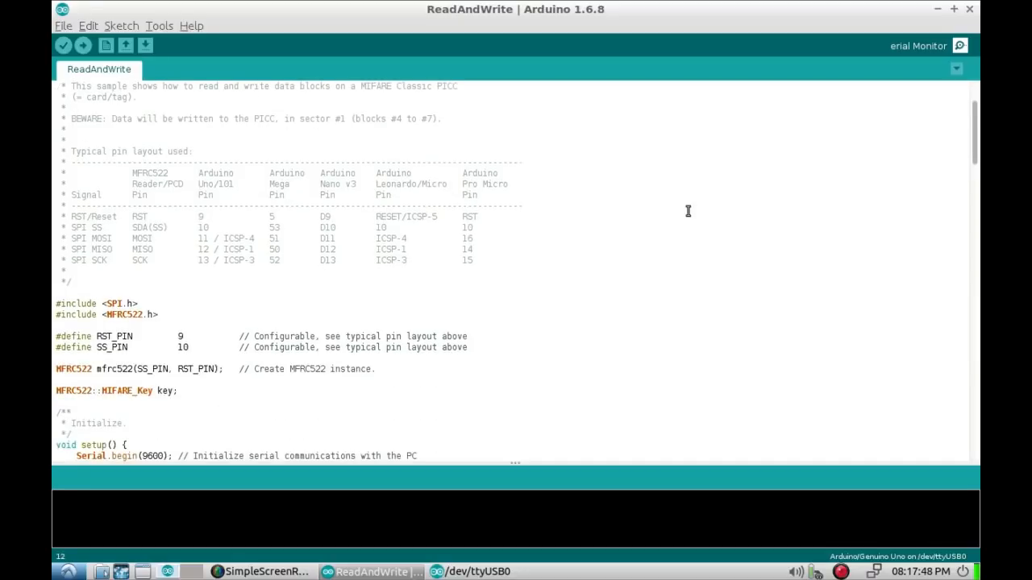
- Scroll through the ReadAndWrite sector 1 authenticate, read and write code, then back to its header
scroll("down", 3)
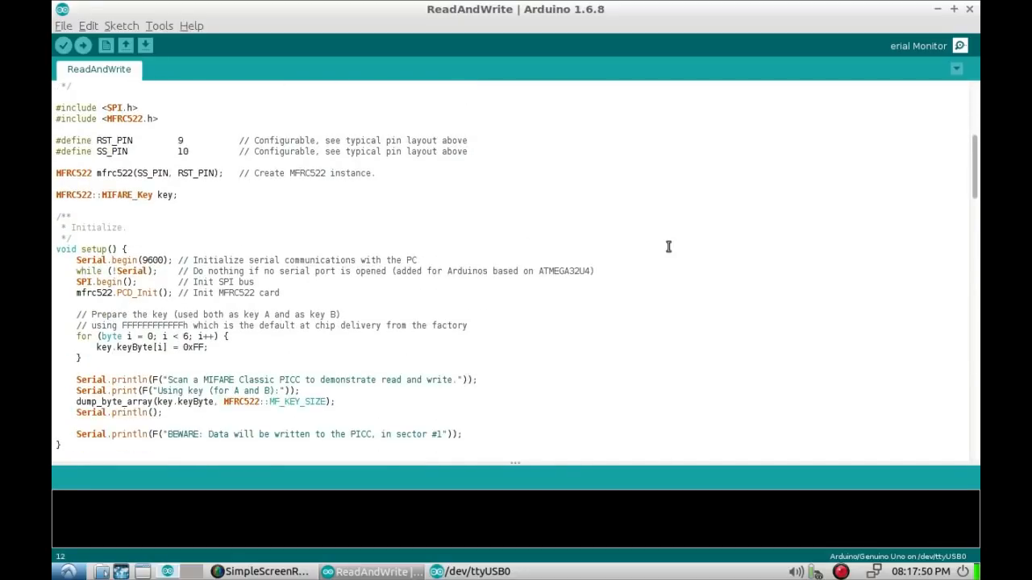
scroll("down", 3)
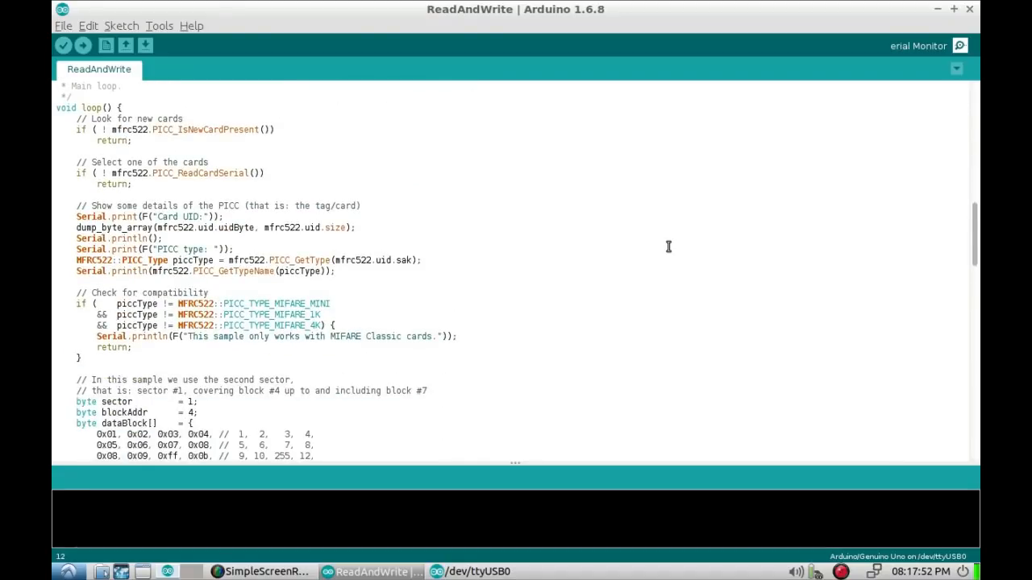
scroll("down", 3)
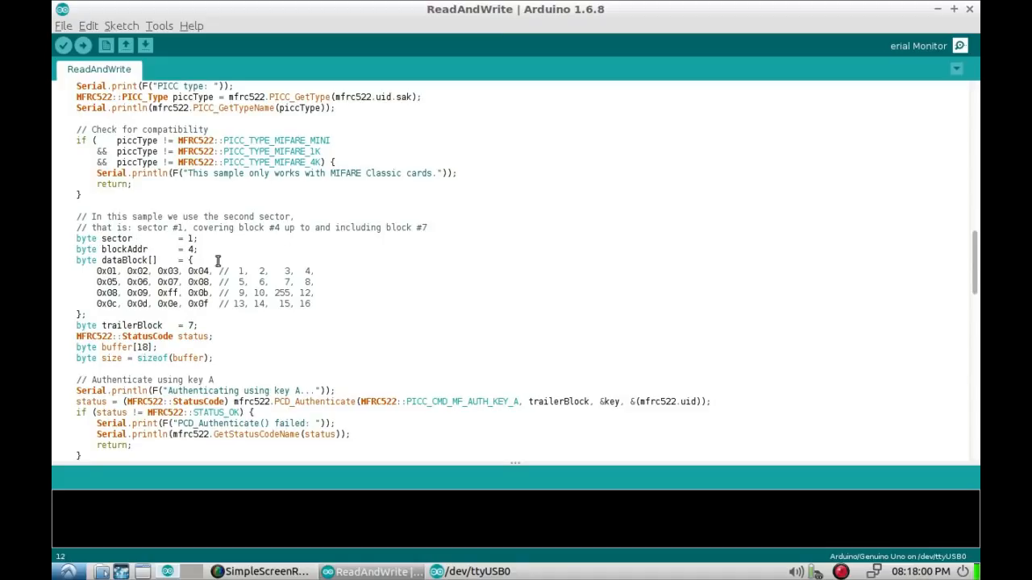
mouse_move(275, 254)
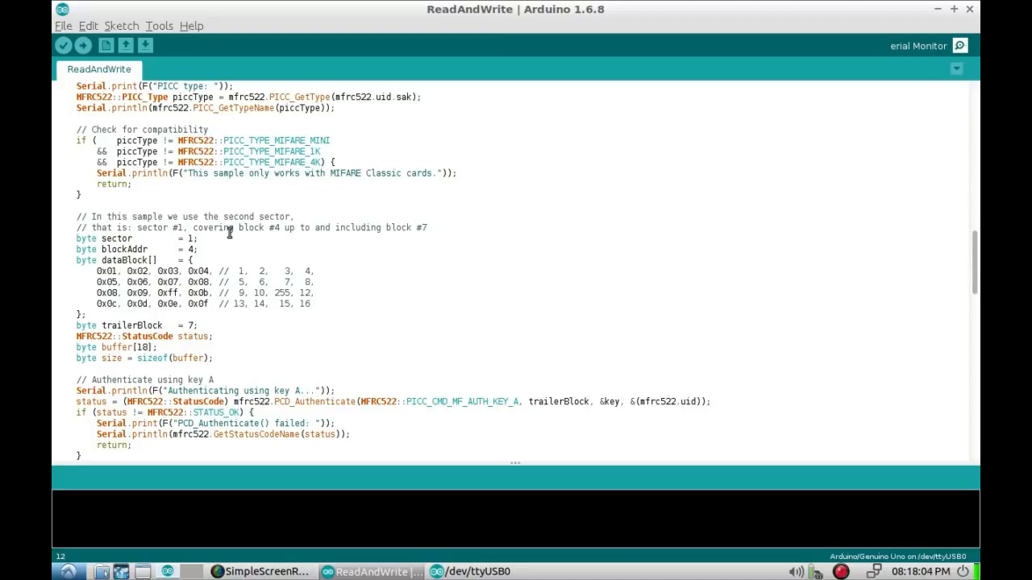
mouse_move(389, 228)
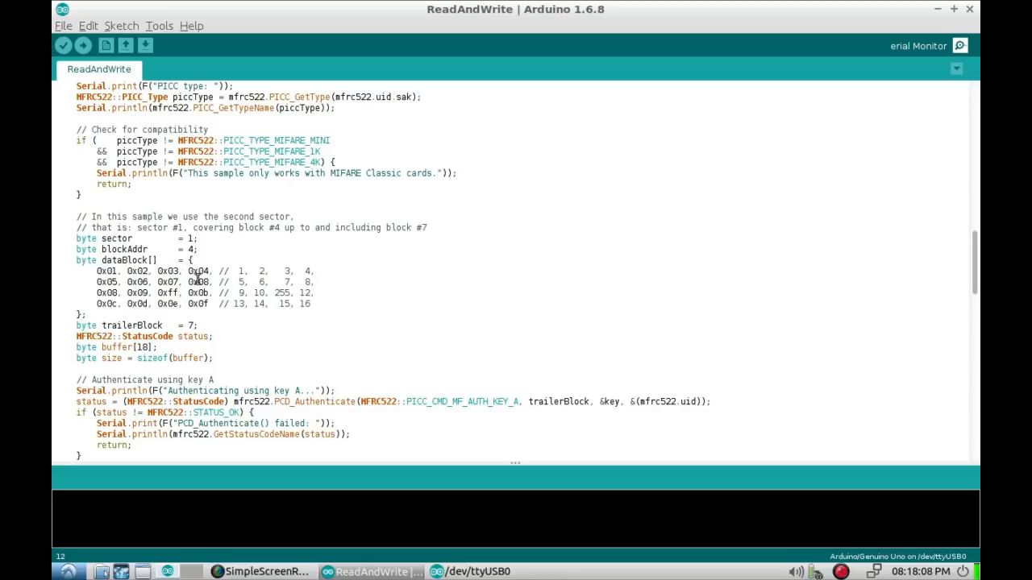
mouse_move(490, 258)
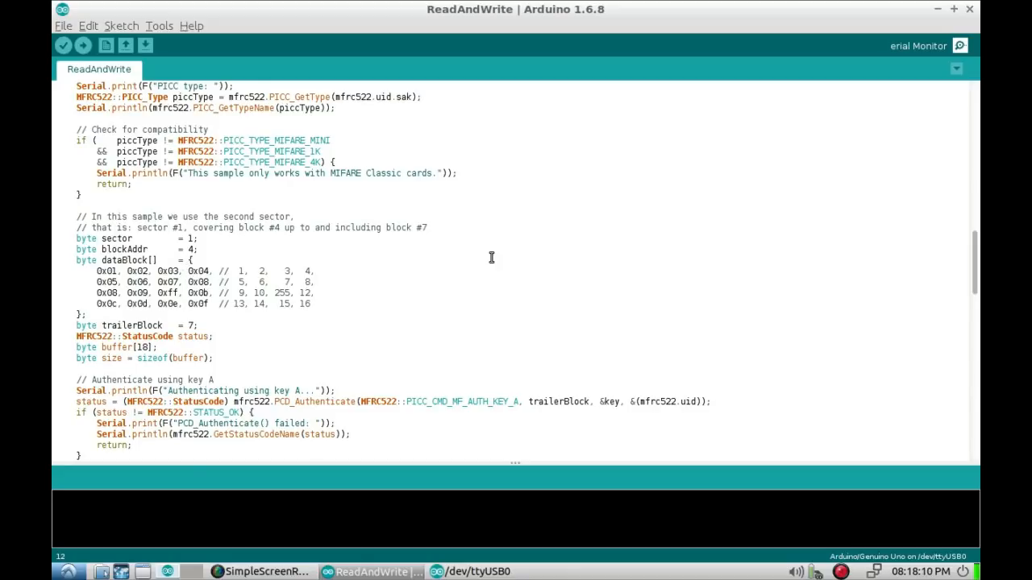
scroll("down", 3)
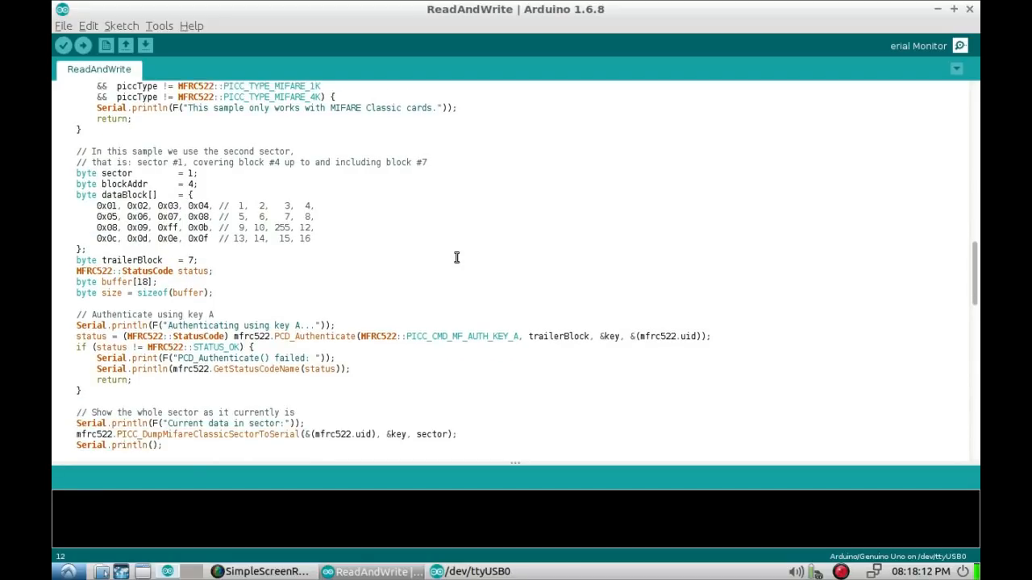
scroll("down", 3)
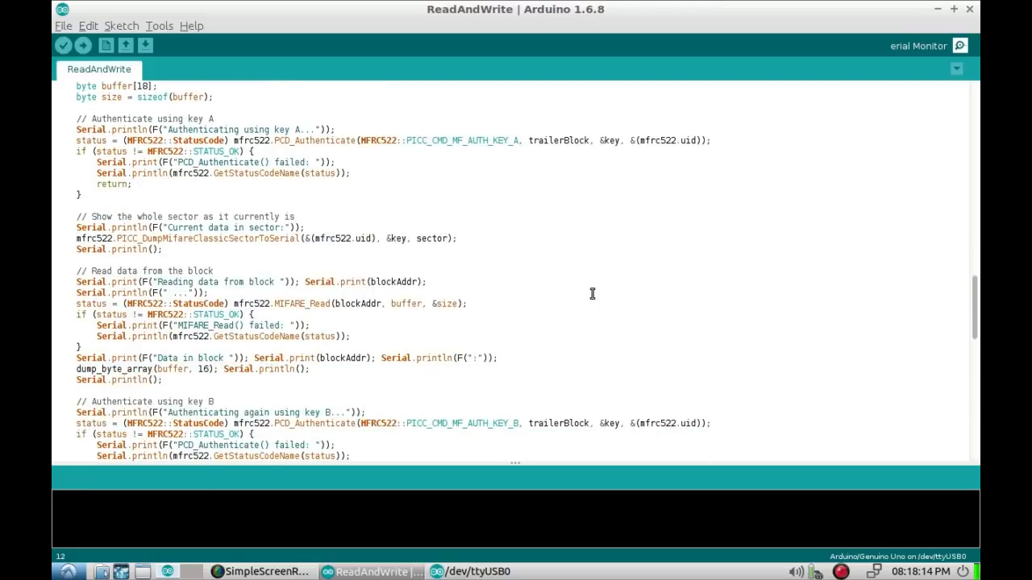
mouse_move(631, 292)
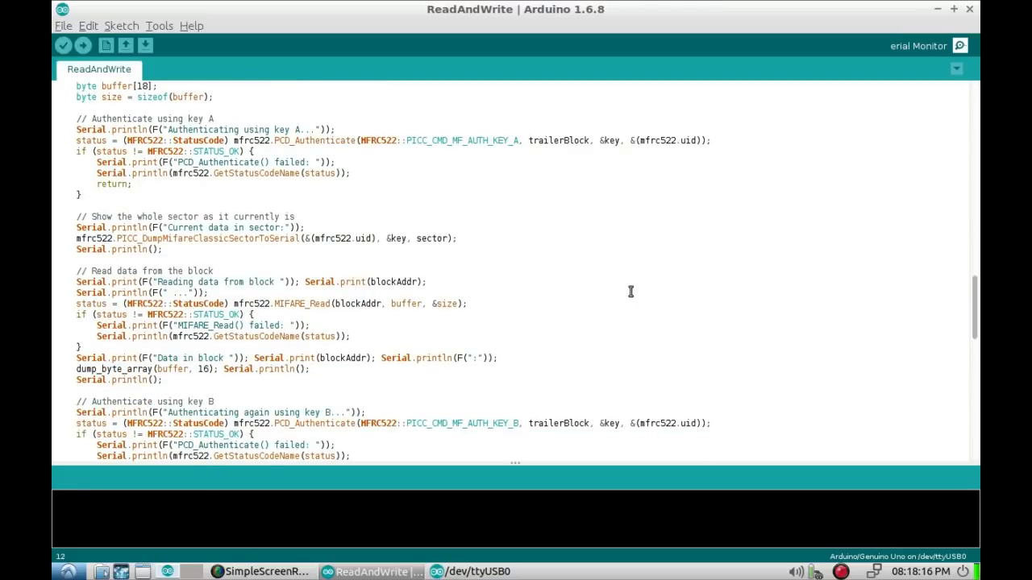
mouse_move(549, 268)
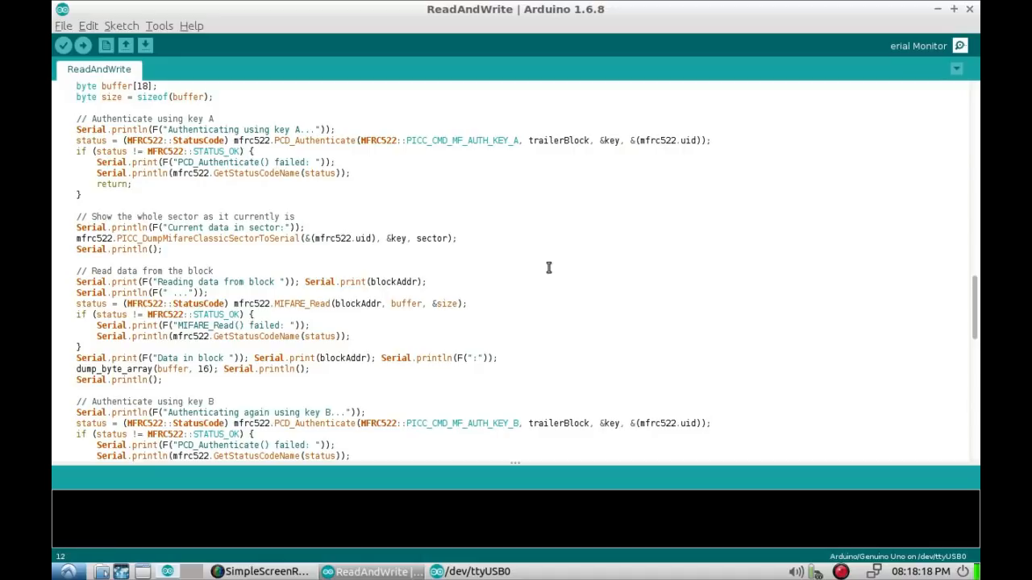
scroll("up", 3)
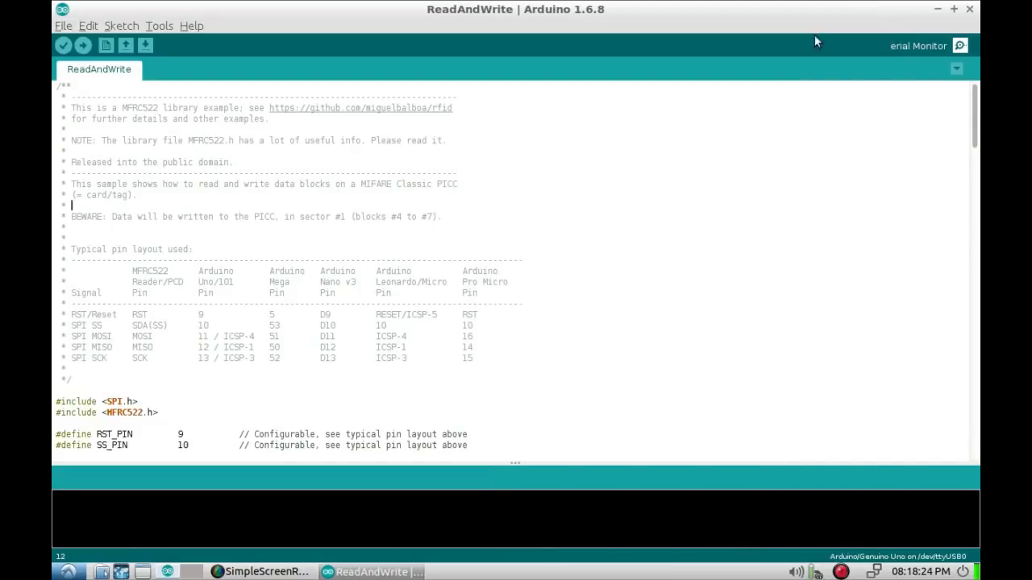
left_click(80, 44)
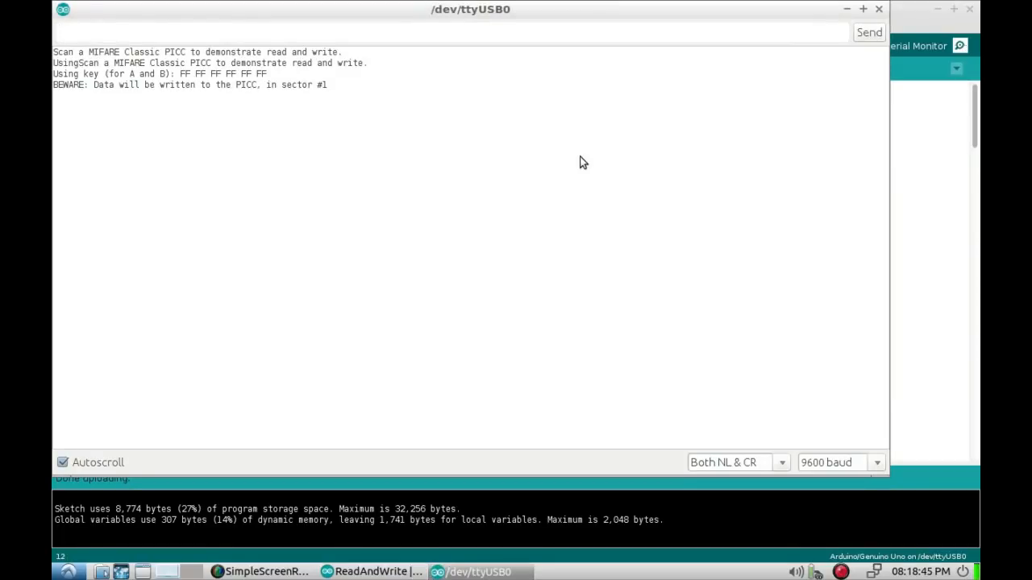
mouse_move(112, 112)
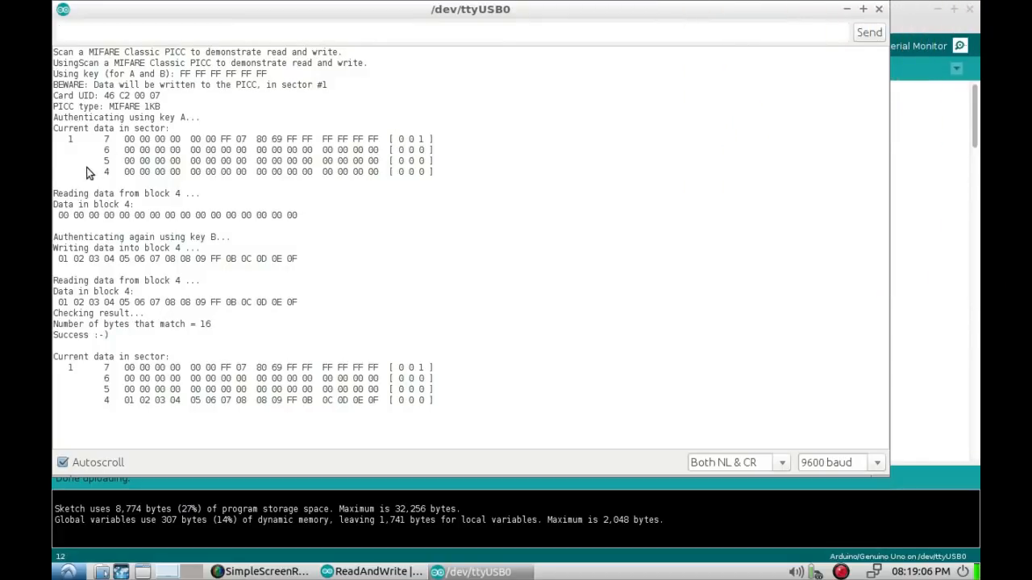
mouse_move(103, 179)
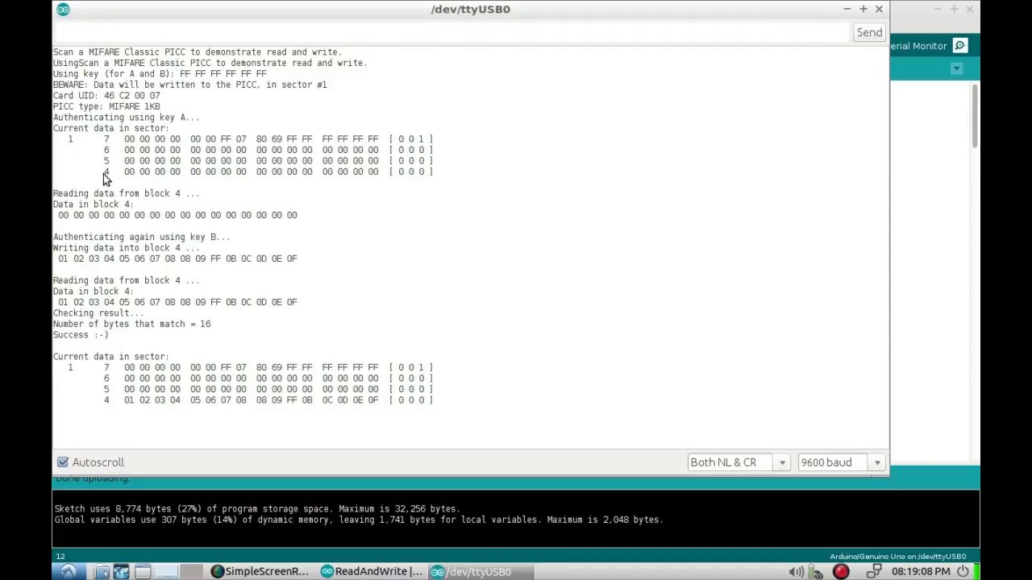
mouse_move(74, 153)
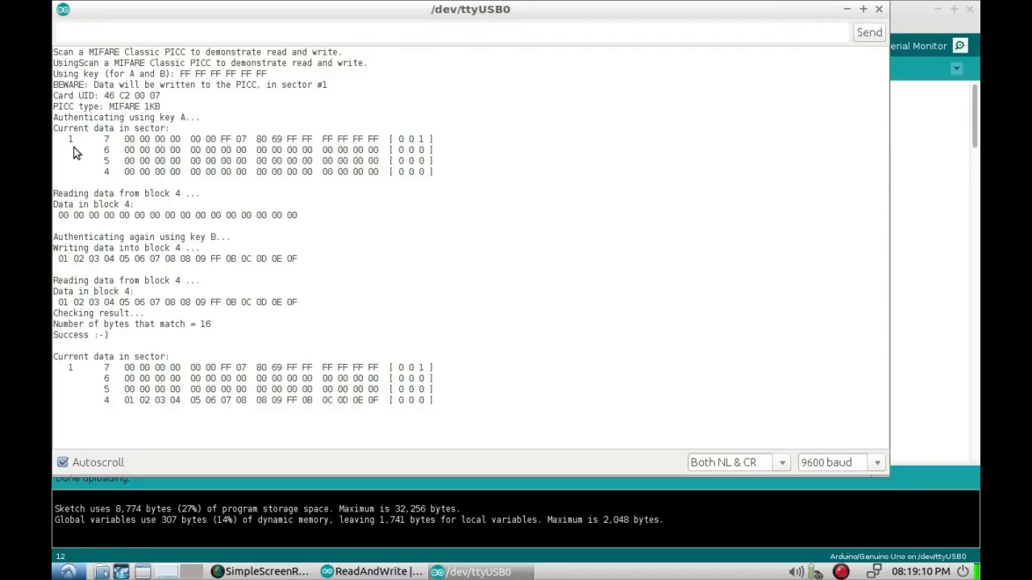
mouse_move(94, 145)
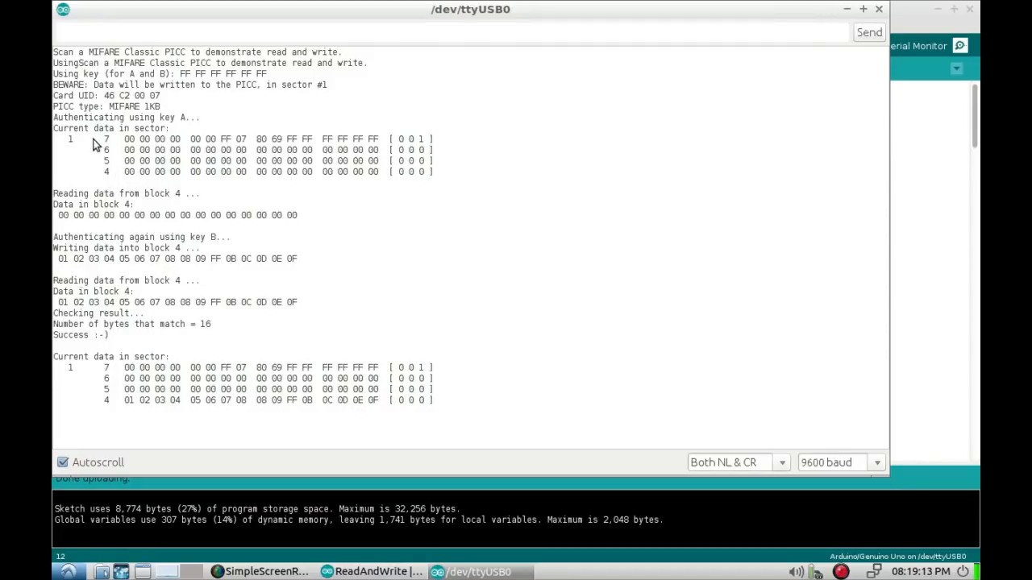
mouse_move(71, 160)
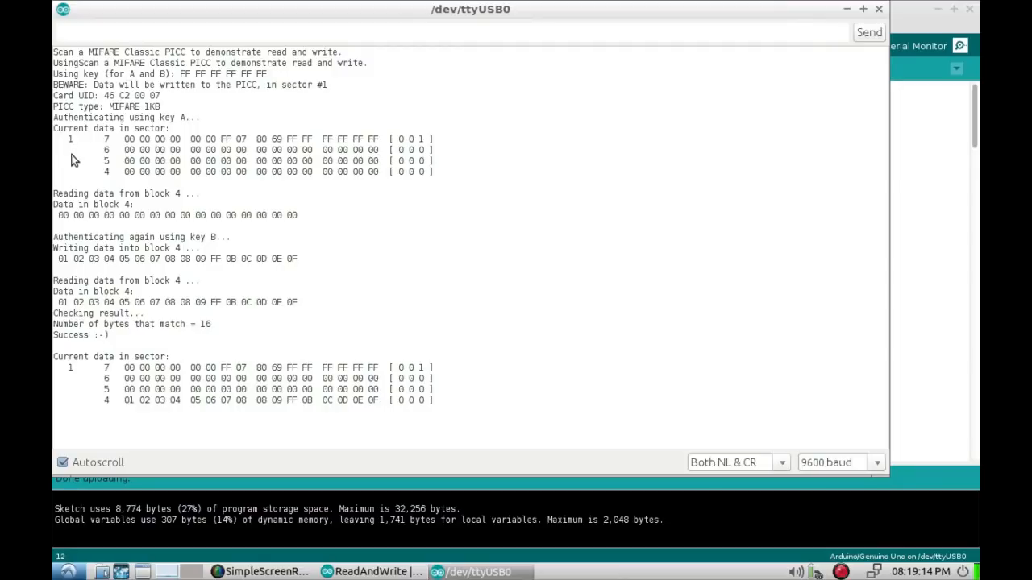
mouse_move(145, 183)
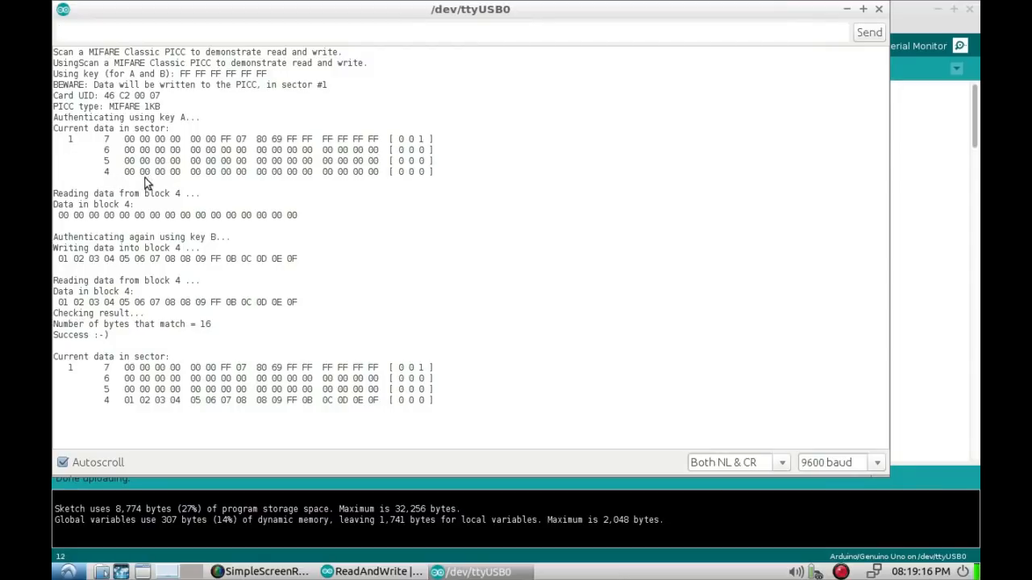
mouse_move(299, 178)
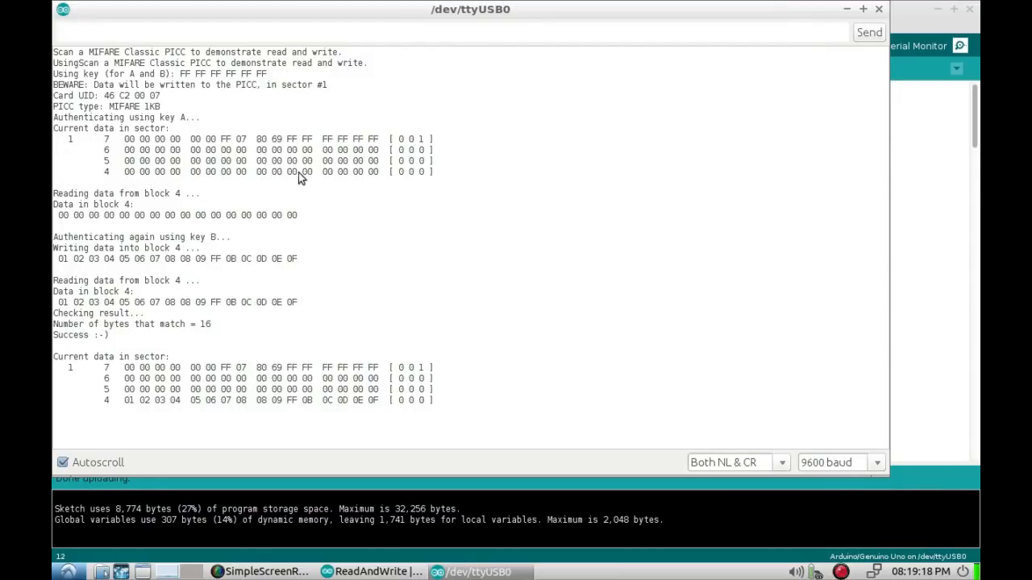
mouse_move(199, 204)
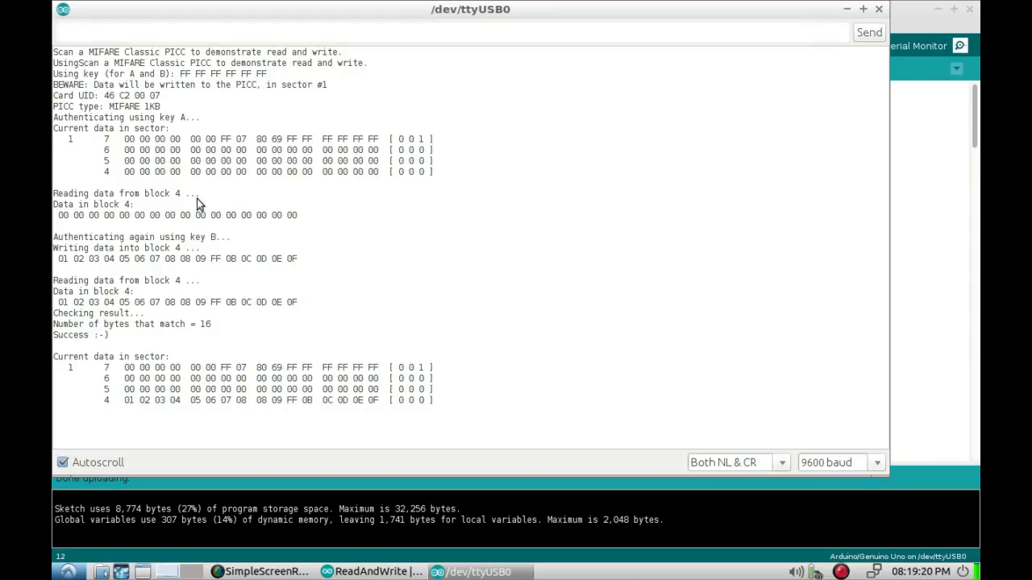
mouse_move(366, 250)
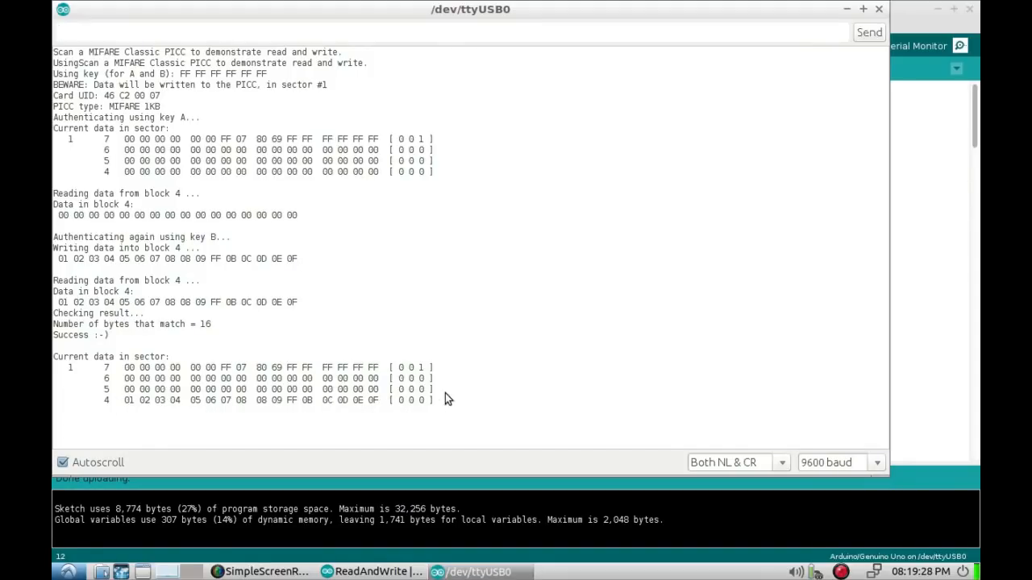
mouse_move(636, 222)
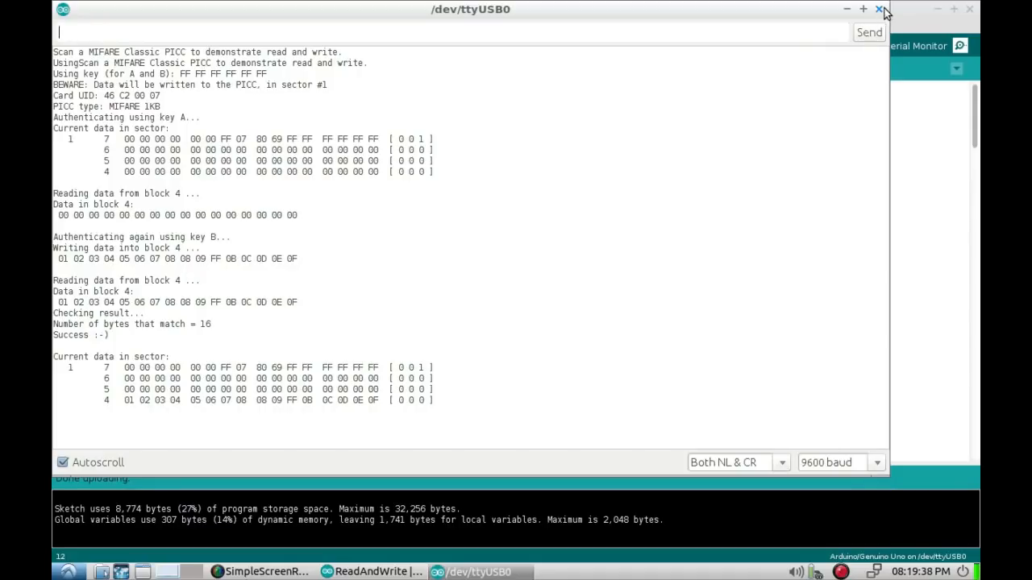
left_click(879, 9)
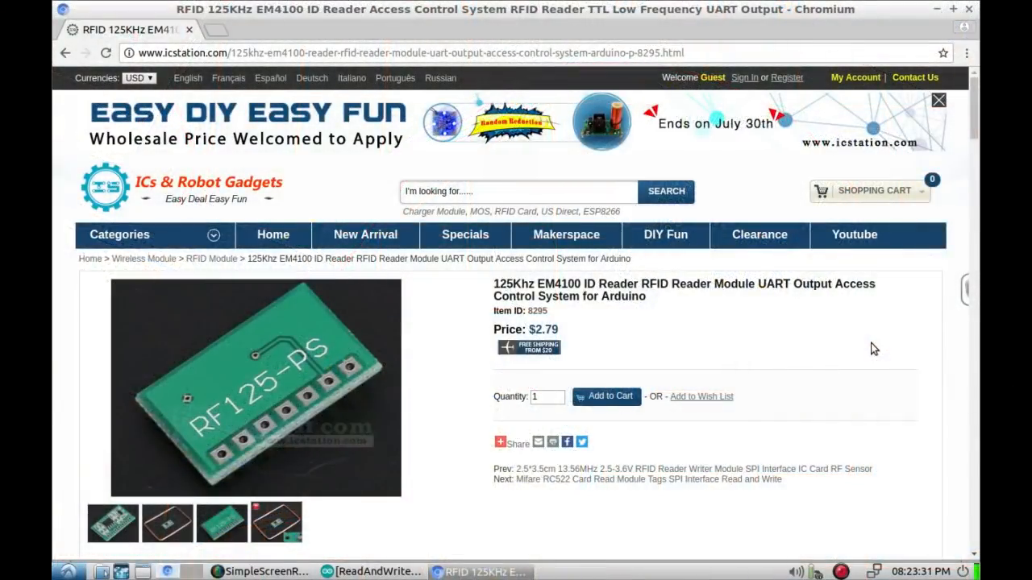
mouse_move(820, 353)
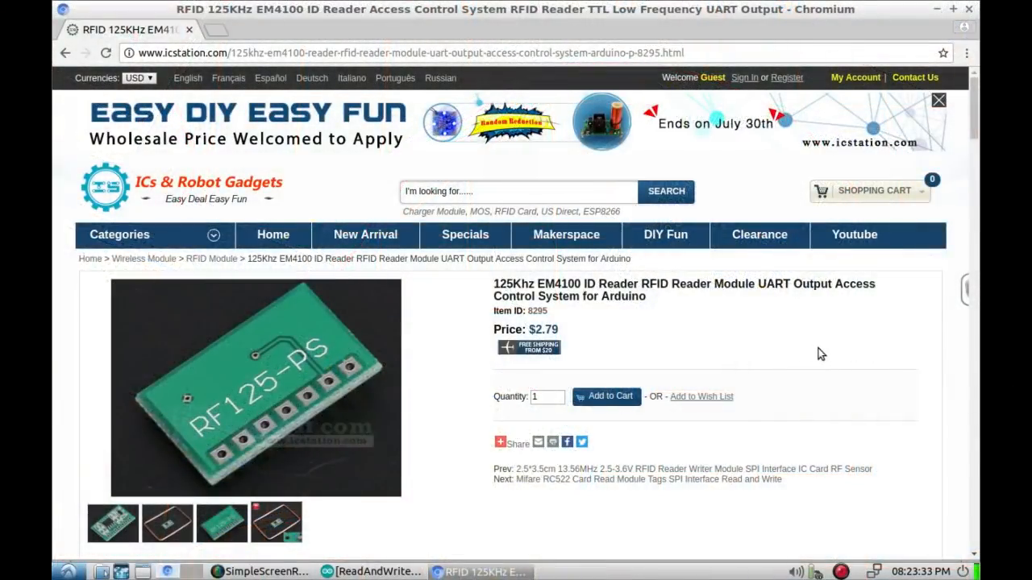
- Show the module photo with antenna, then scroll to the 7-pin definition and circuit diagram
left_click(507, 441)
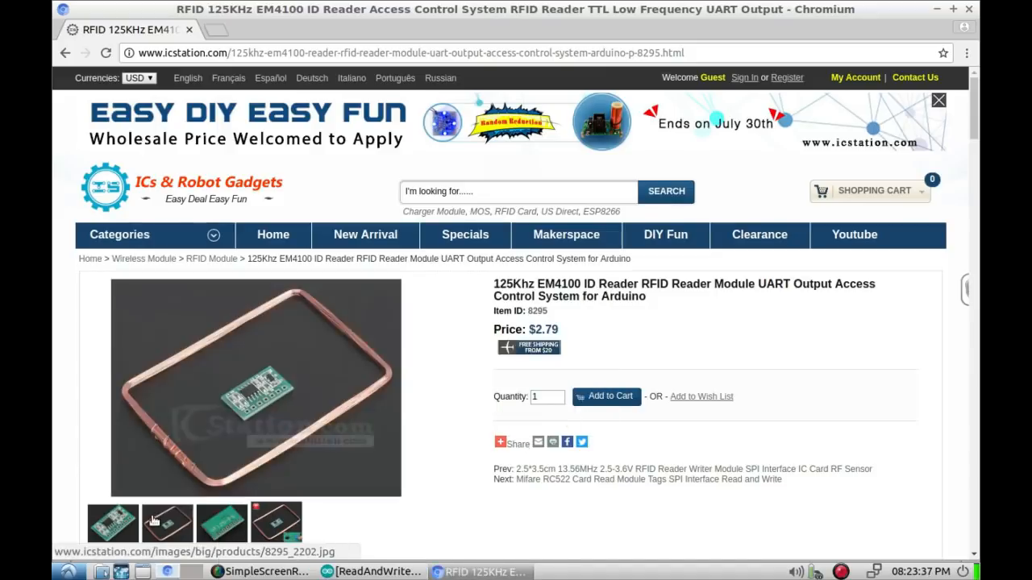
scroll("down", 3)
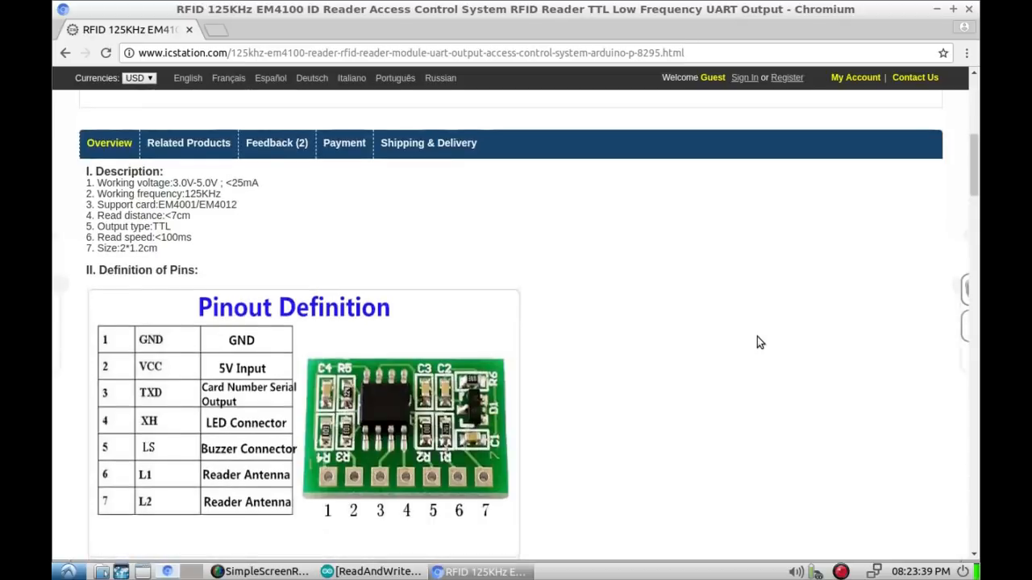
scroll("down", 3)
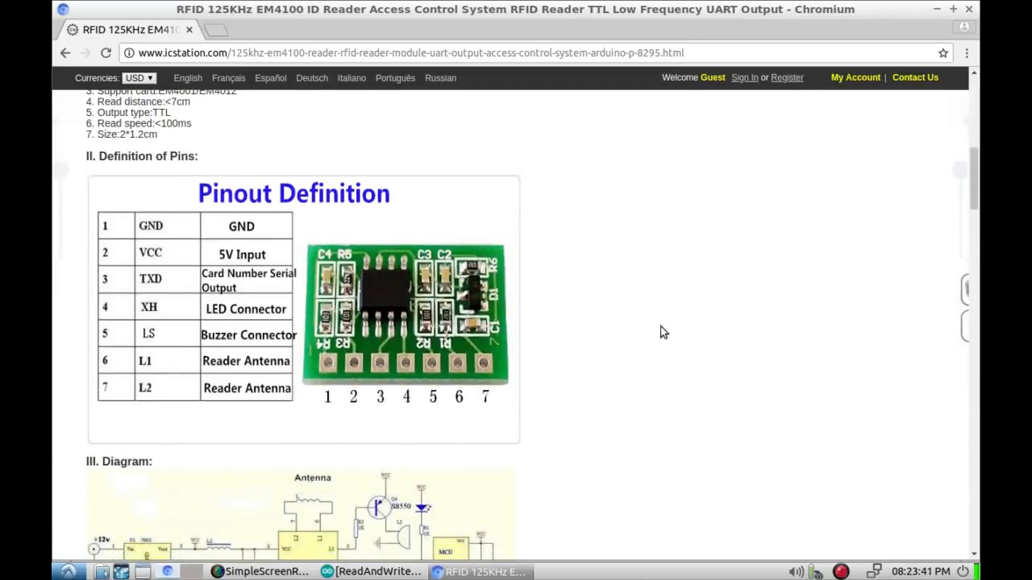
scroll("down", 3)
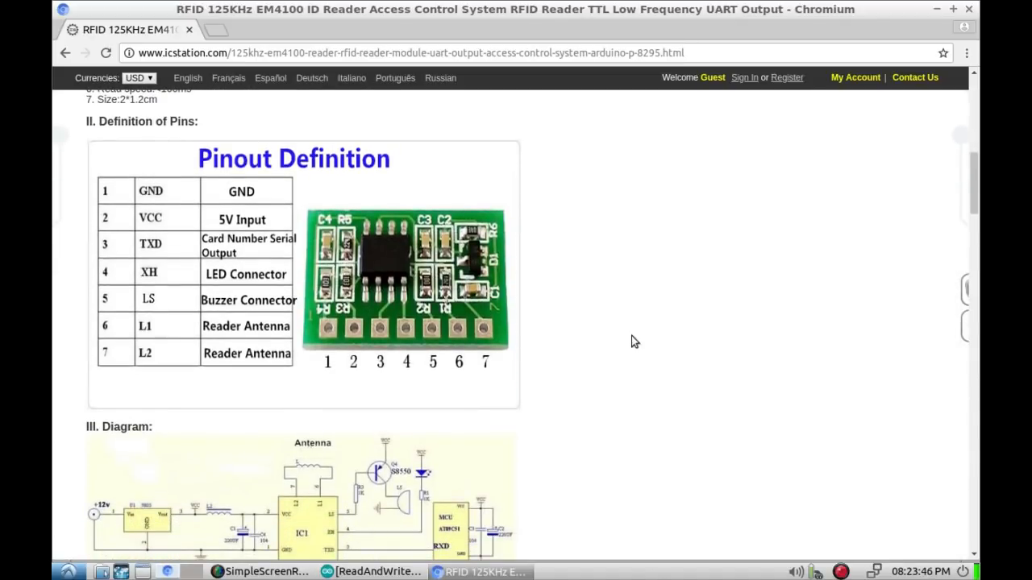
scroll("down", 3)
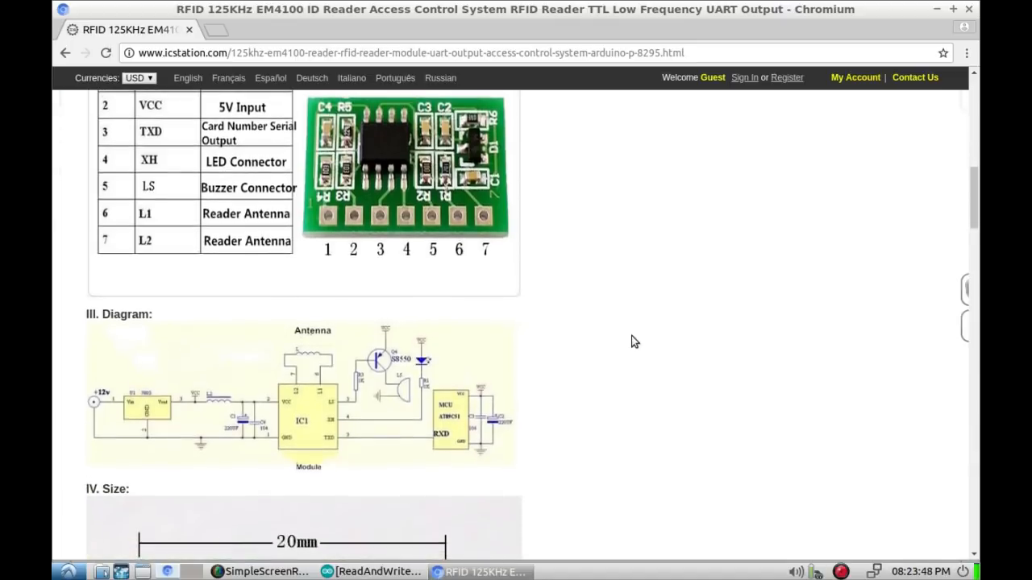
mouse_move(471, 349)
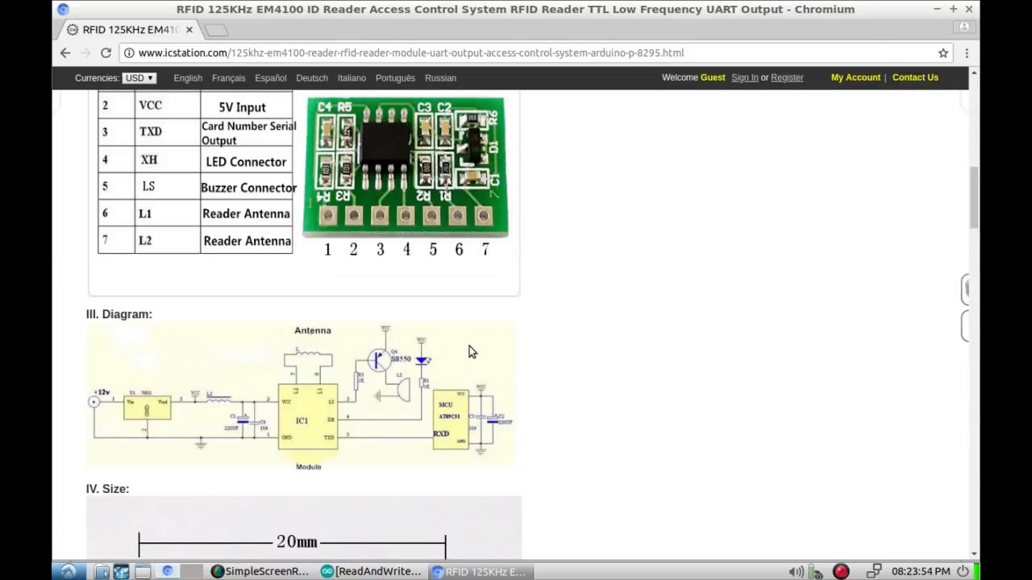
mouse_move(294, 374)
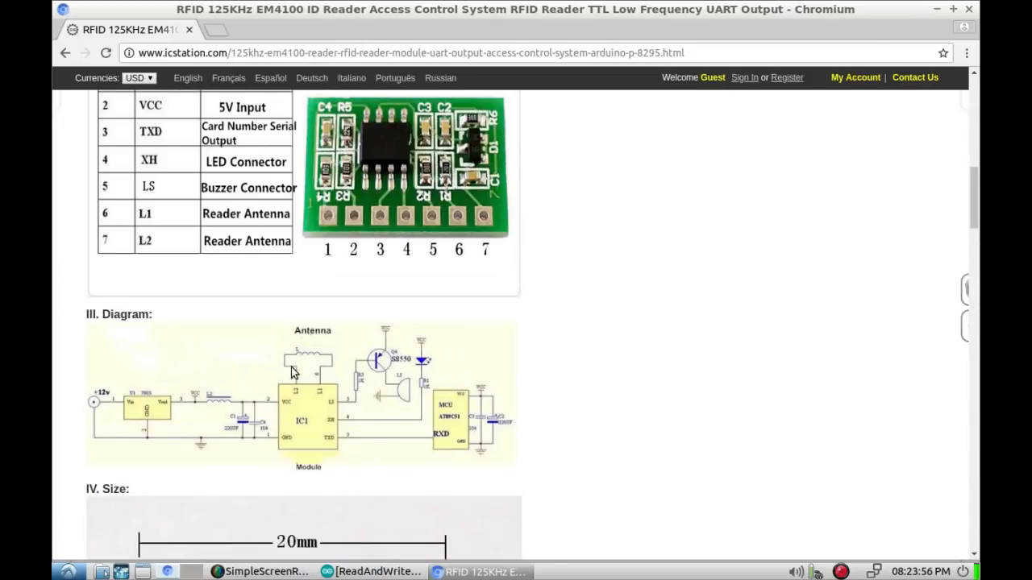
mouse_move(357, 424)
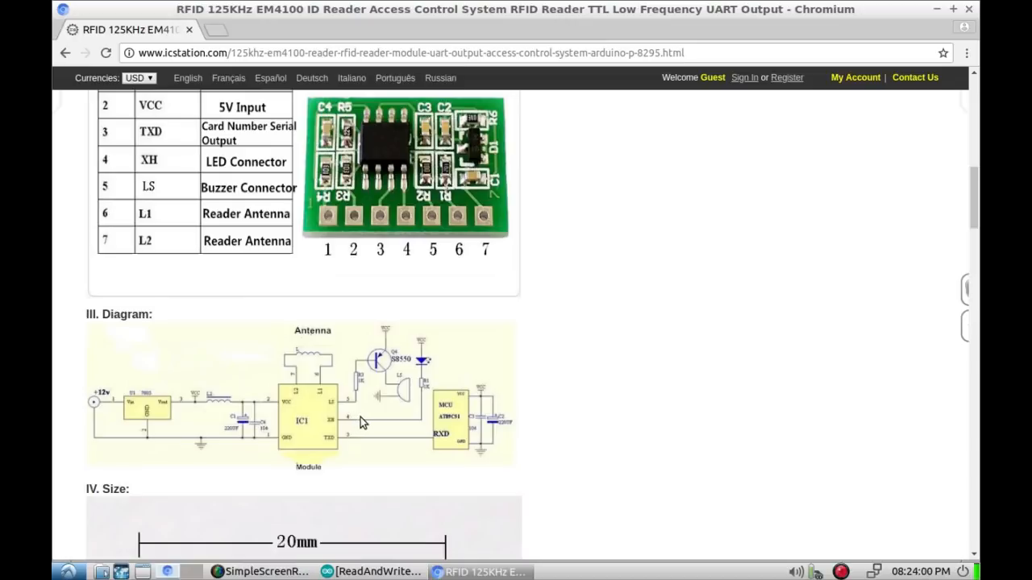
mouse_move(492, 357)
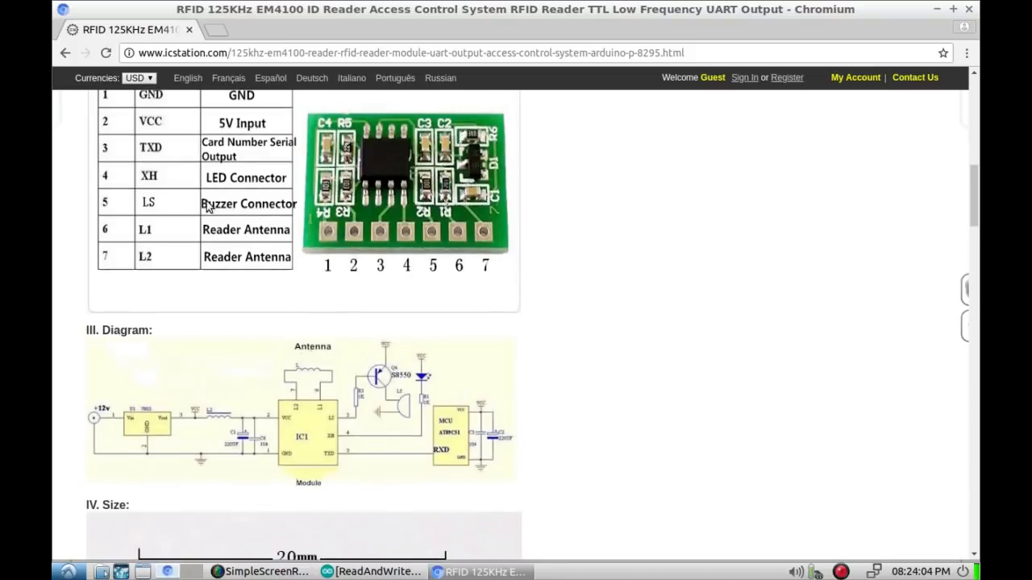
mouse_move(385, 246)
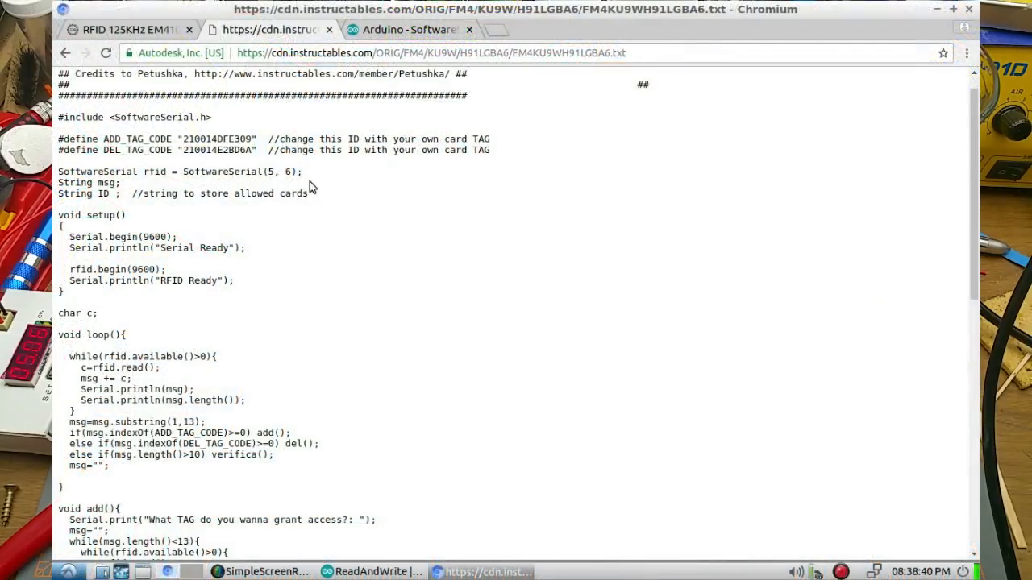
left_click(405, 30)
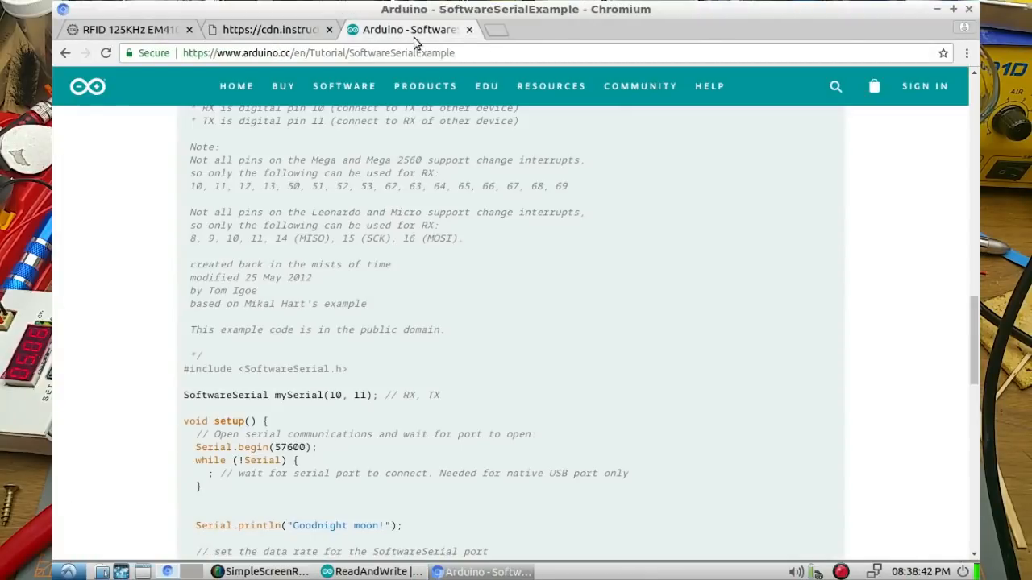
scroll("down", 3)
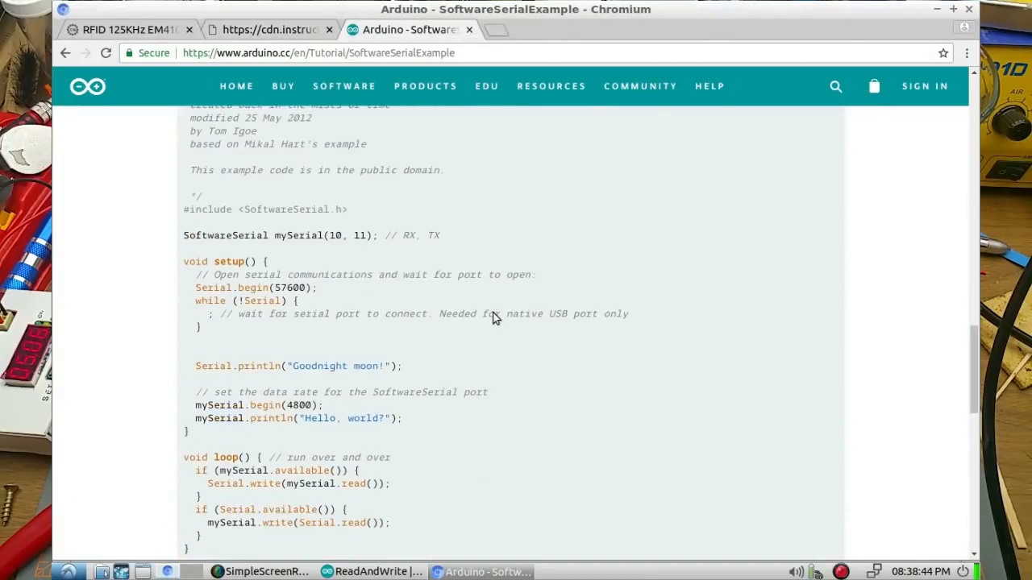
mouse_move(338, 259)
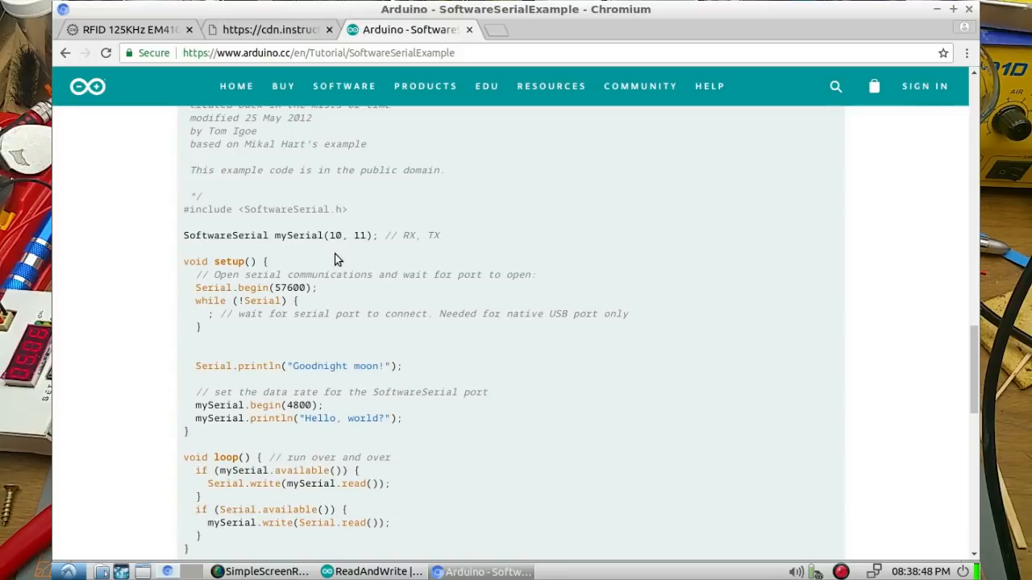
mouse_move(344, 87)
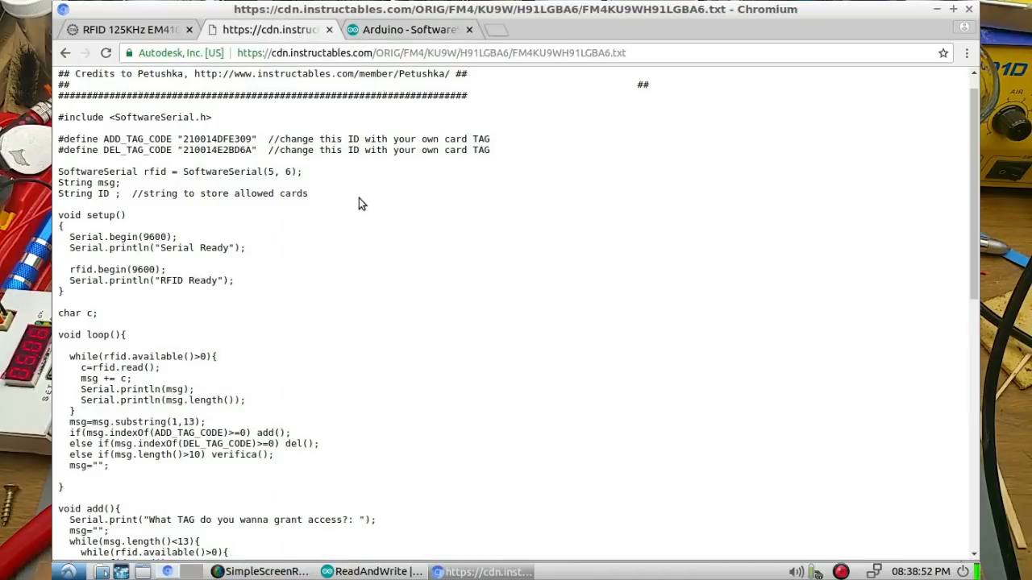
mouse_move(366, 193)
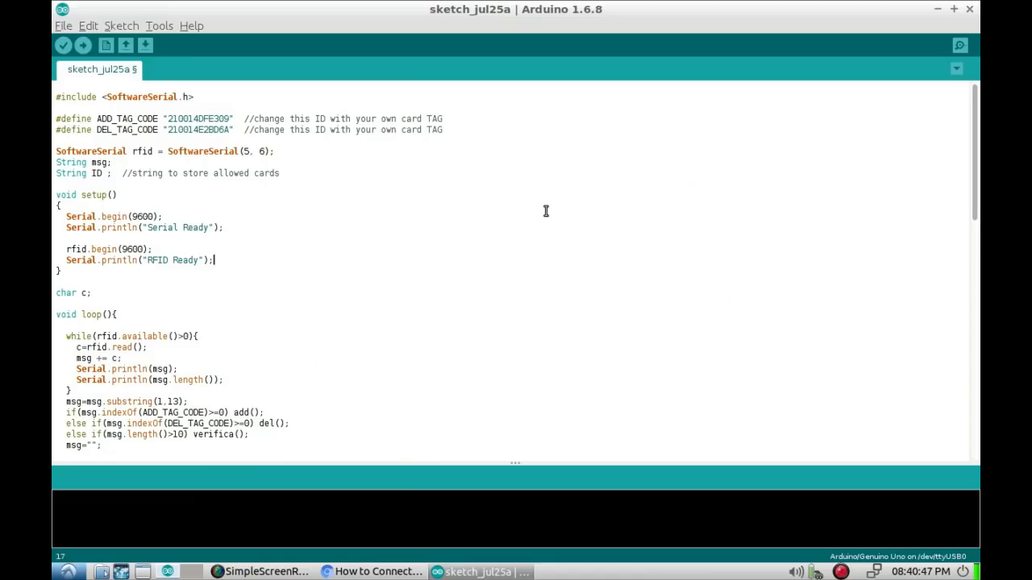
mouse_move(612, 202)
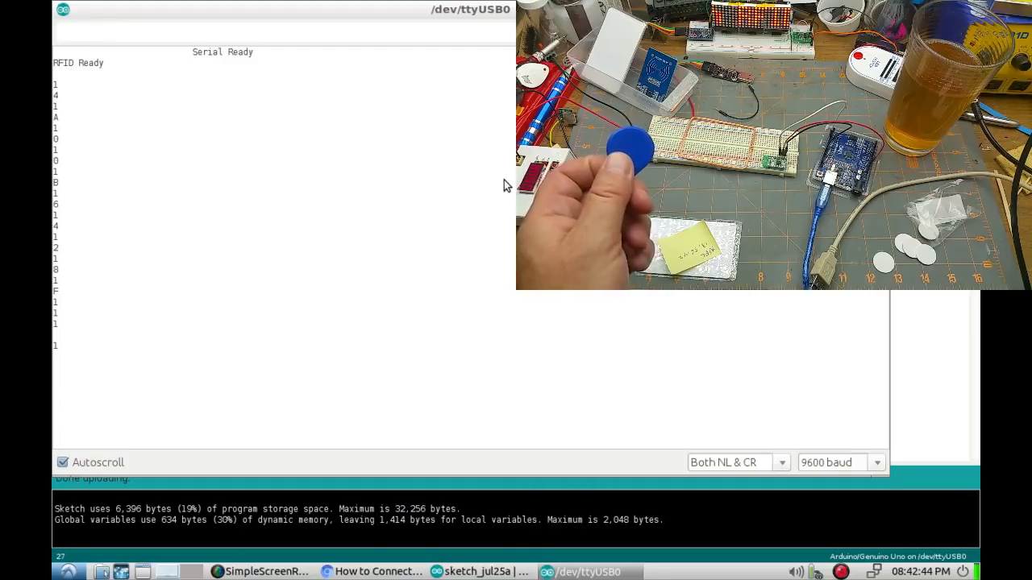
mouse_move(360, 276)
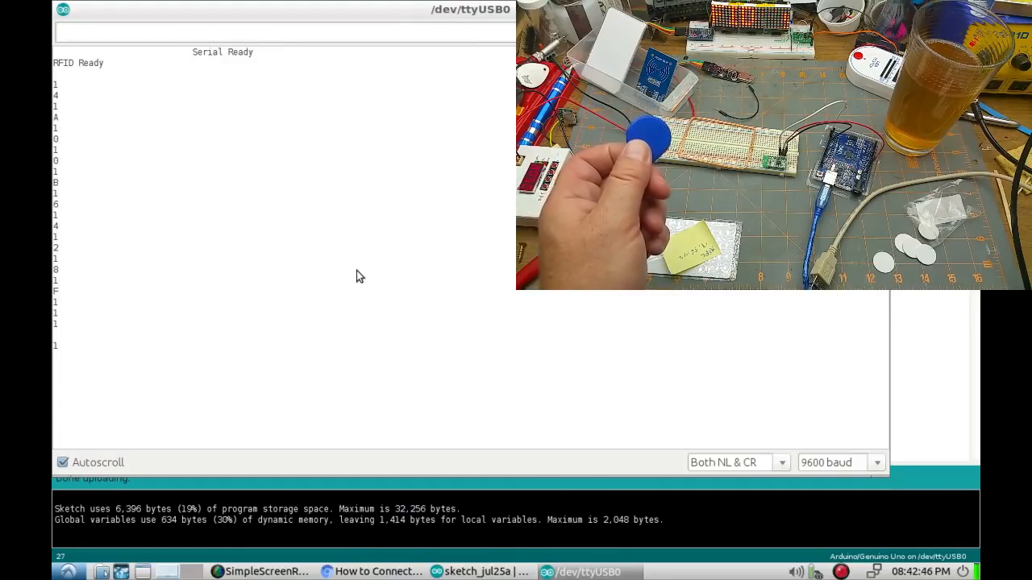